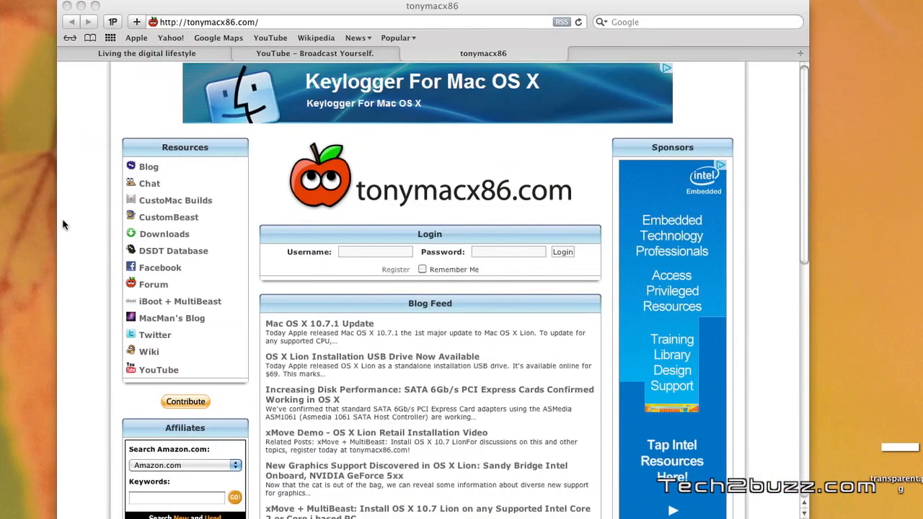
mouse_move(133, 121)
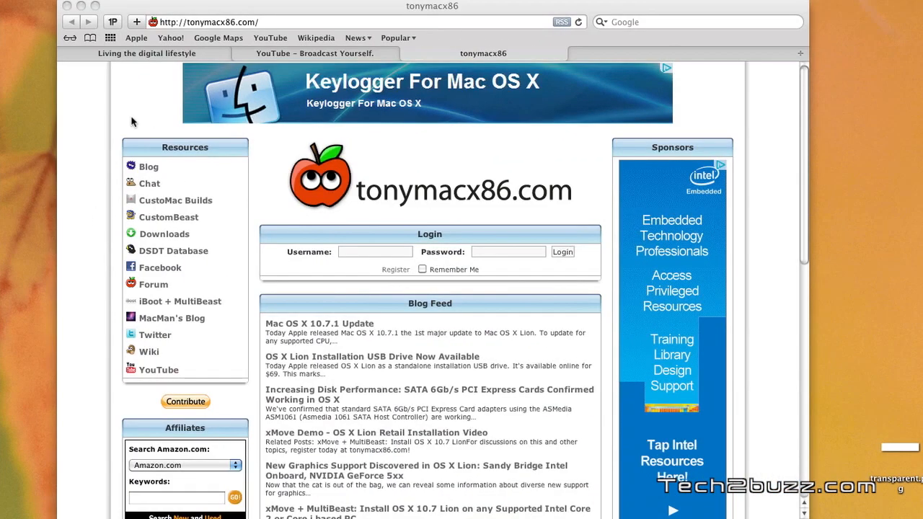
mouse_move(193, 65)
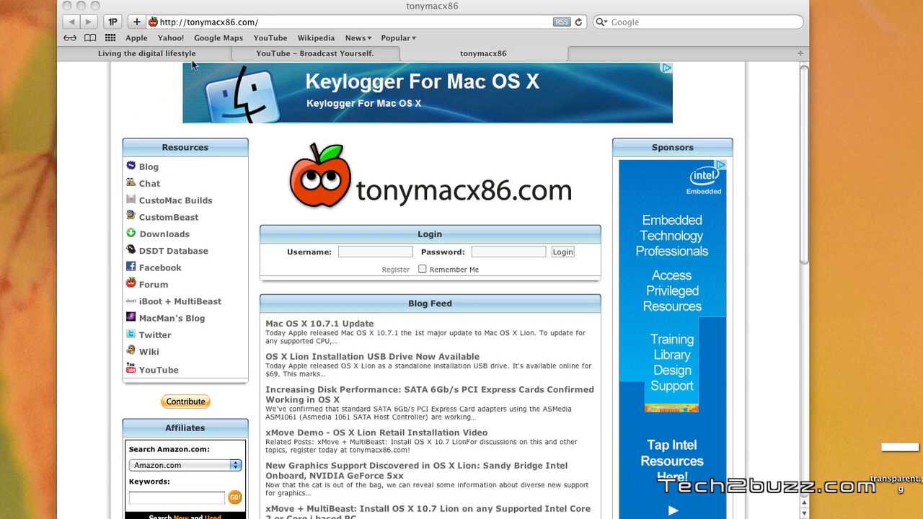
mouse_move(223, 33)
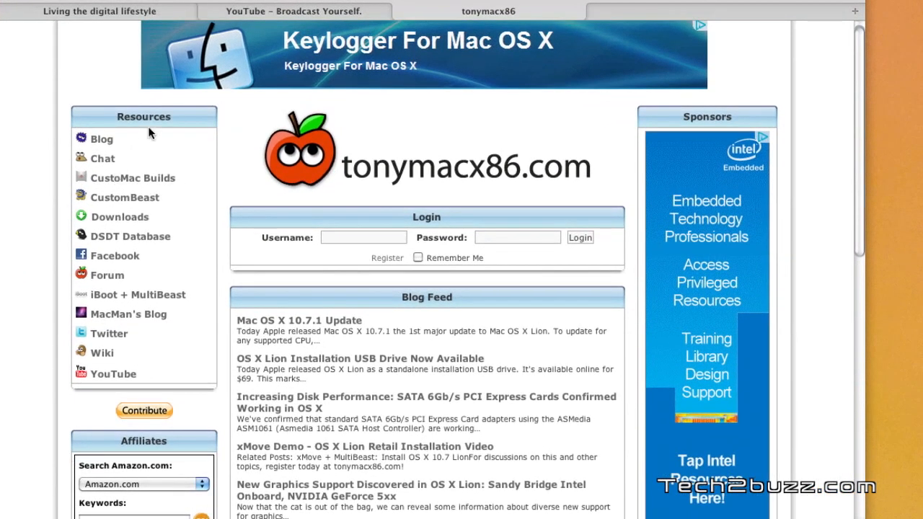
mouse_move(112, 306)
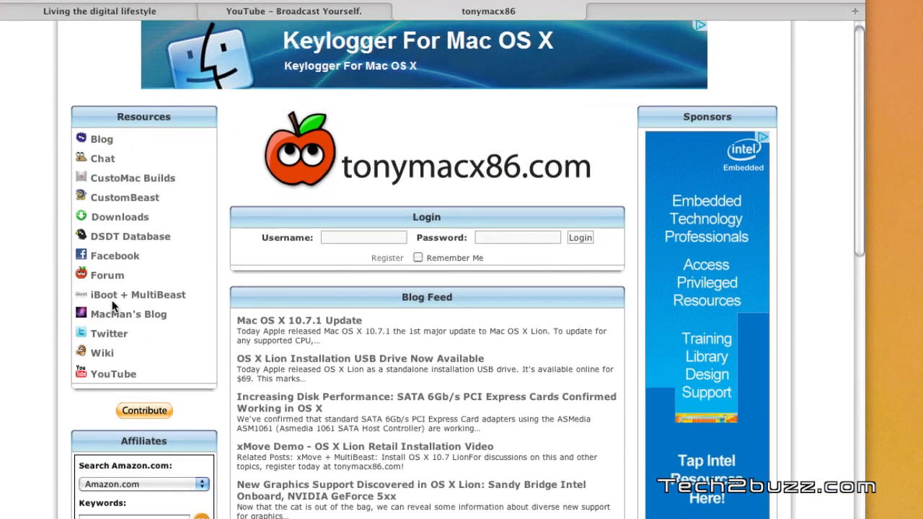
Step: Open the iBoot + MultiBeast guide from the Resources sidebar and scroll to Step 2
click(137, 294)
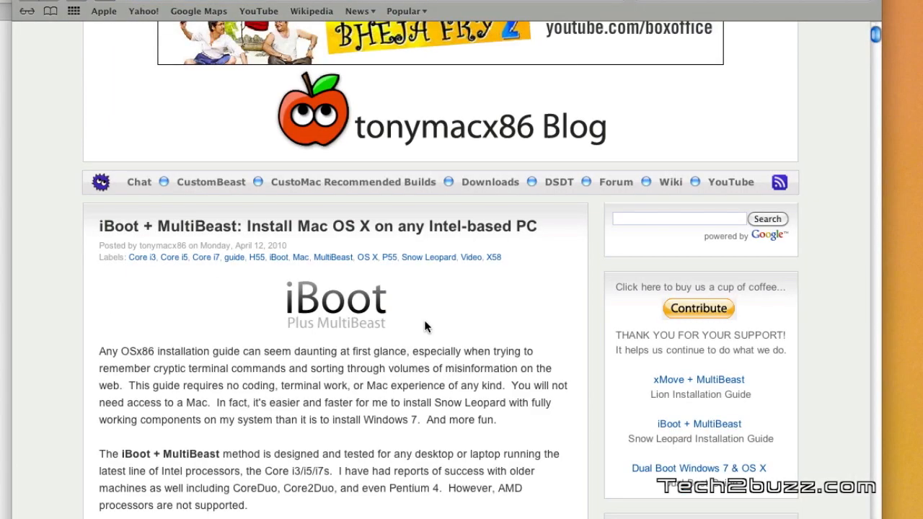
scroll(down, 3)
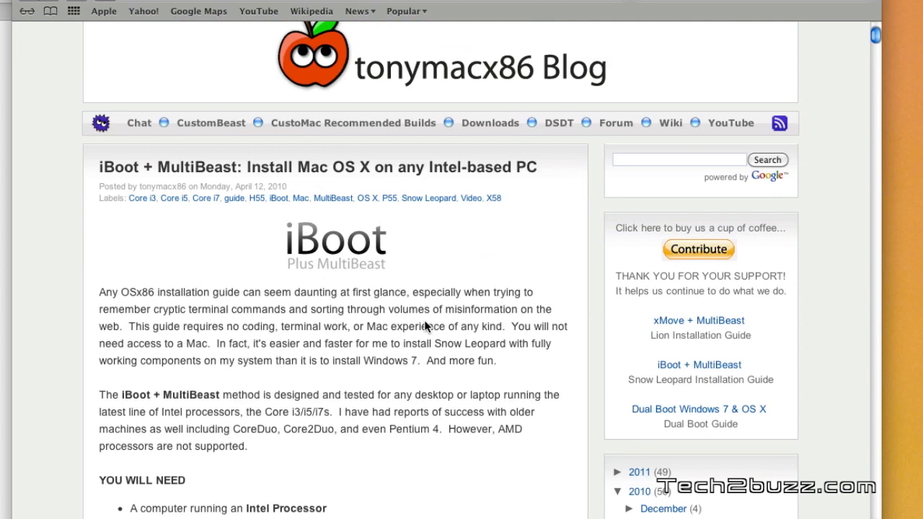
scroll(down, 3)
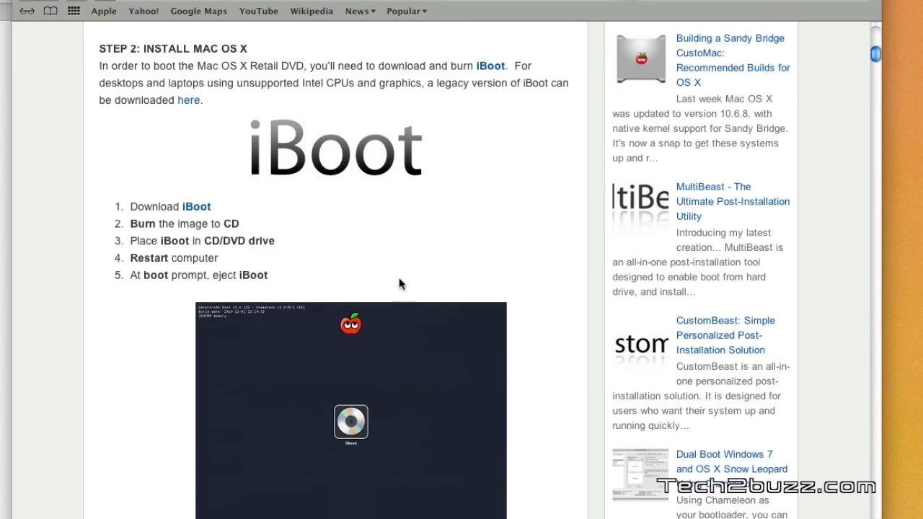
mouse_move(137, 214)
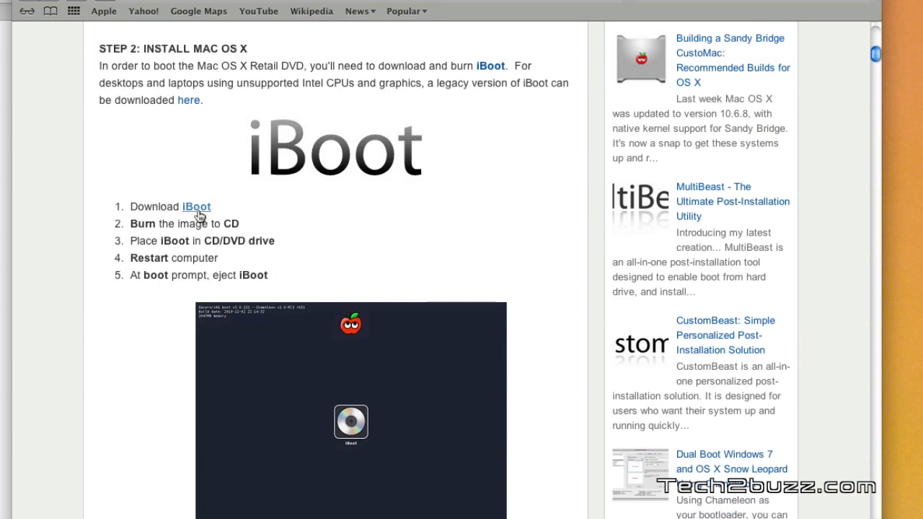
click(196, 207)
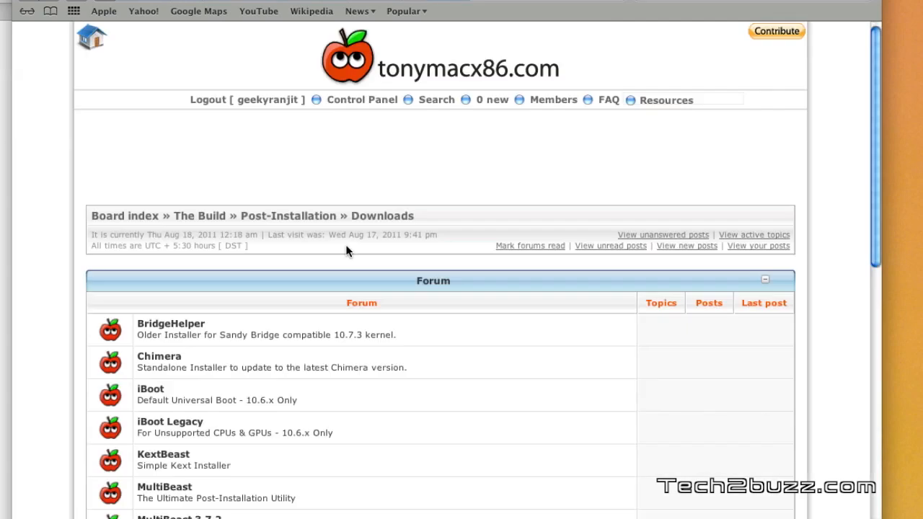
scroll(down, 3)
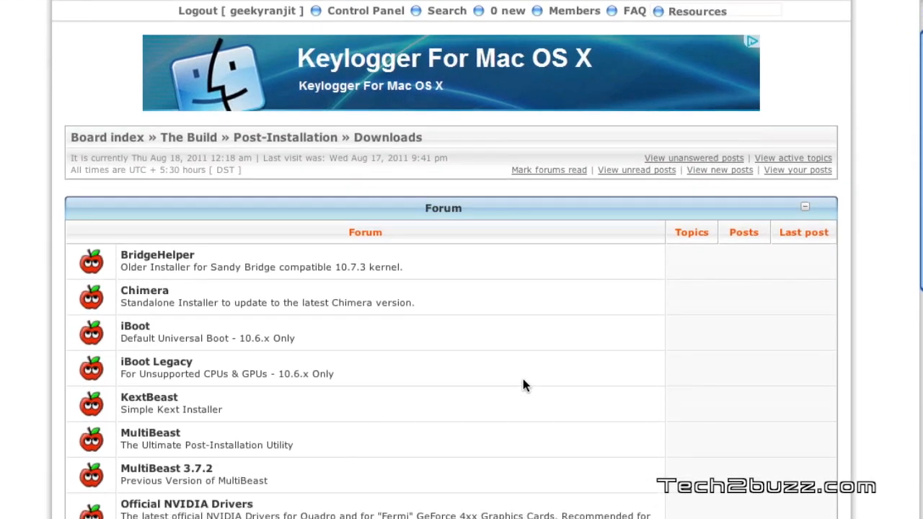
mouse_move(135, 326)
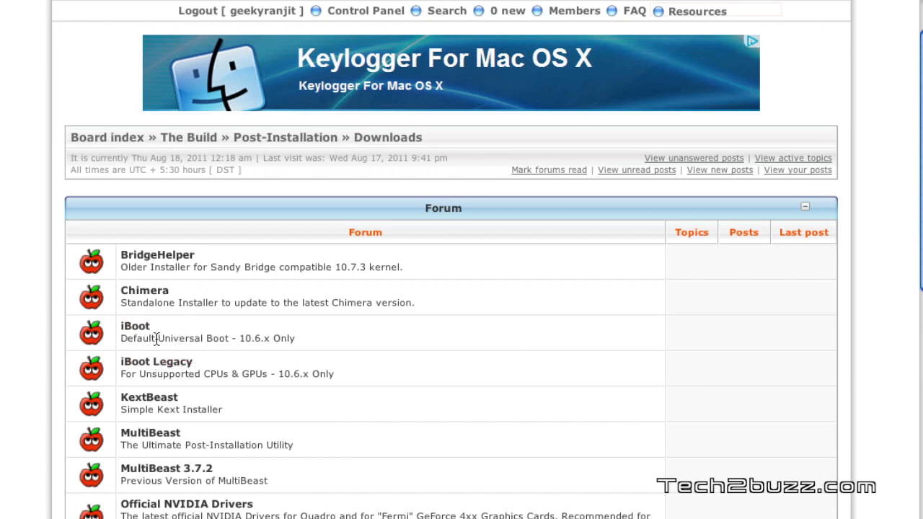
mouse_move(297, 339)
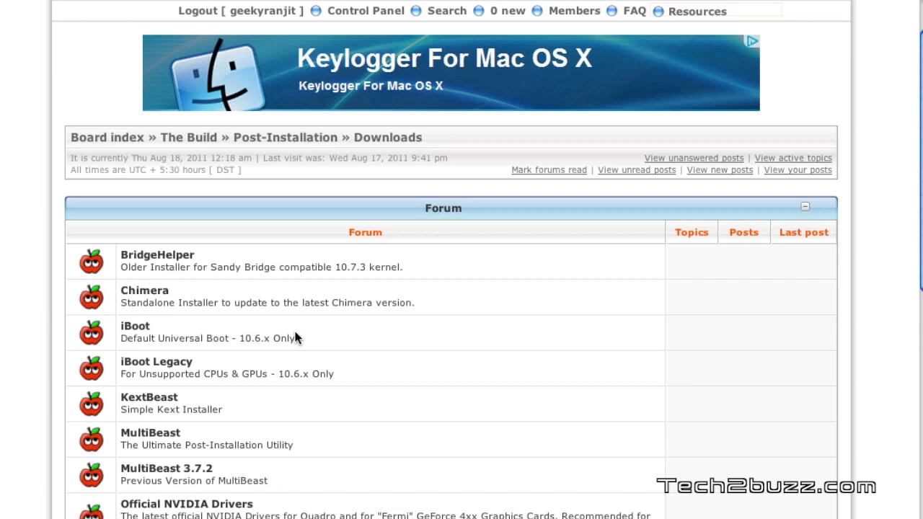
mouse_move(156, 361)
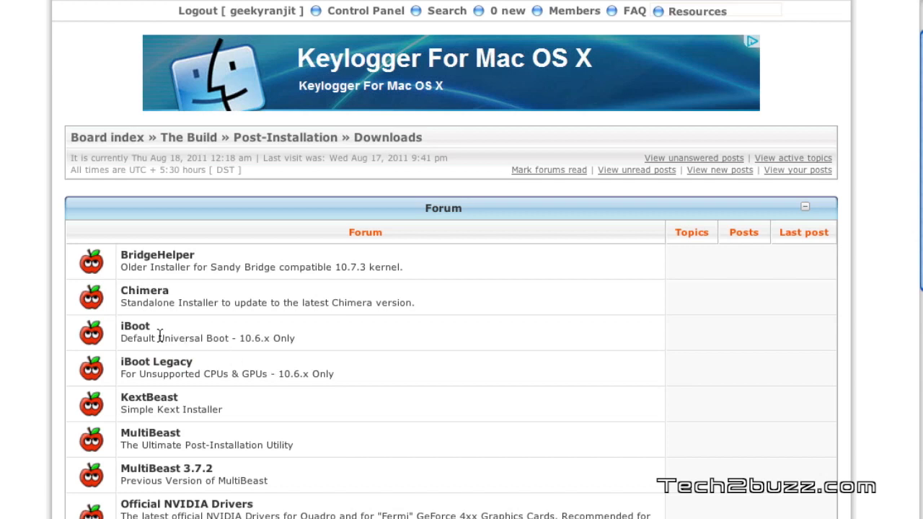
mouse_move(135, 326)
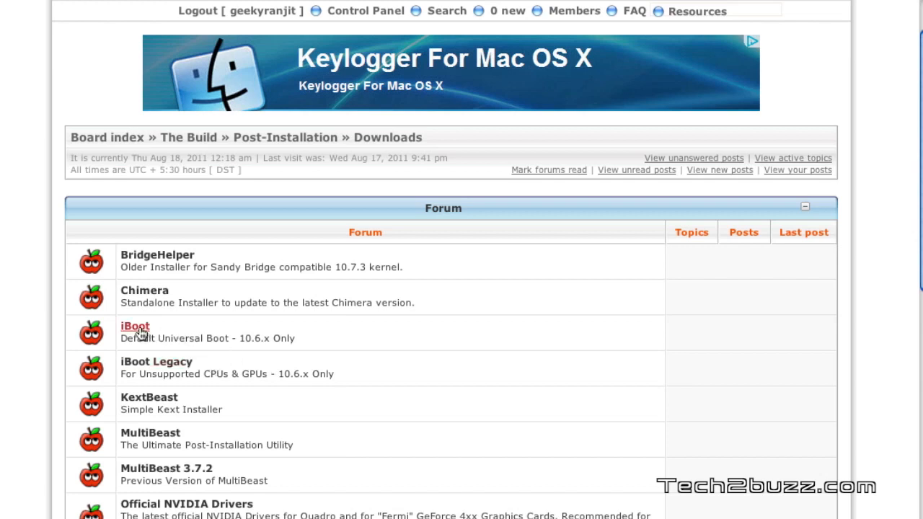
mouse_move(202, 337)
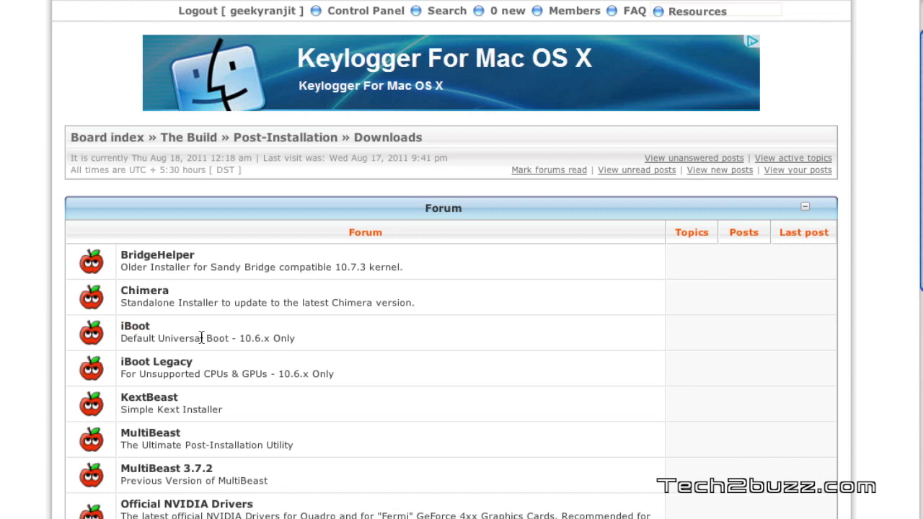
mouse_move(156, 361)
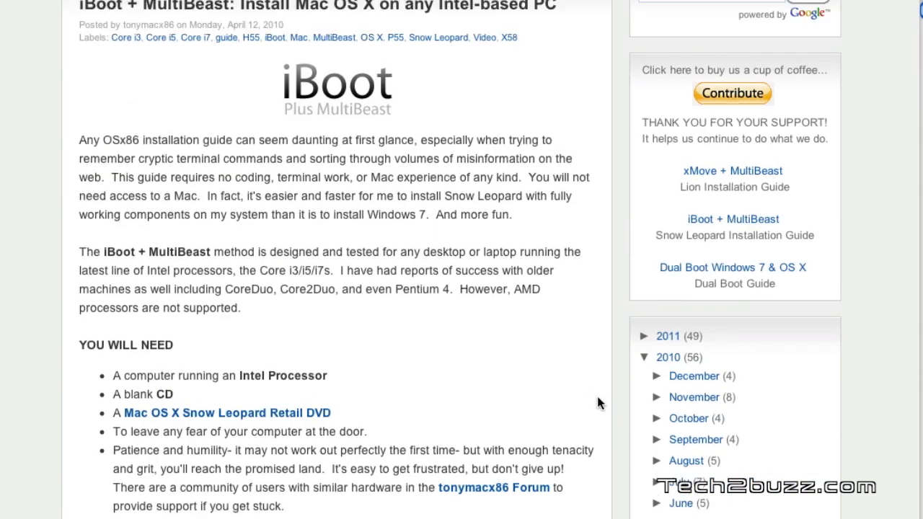
mouse_move(567, 387)
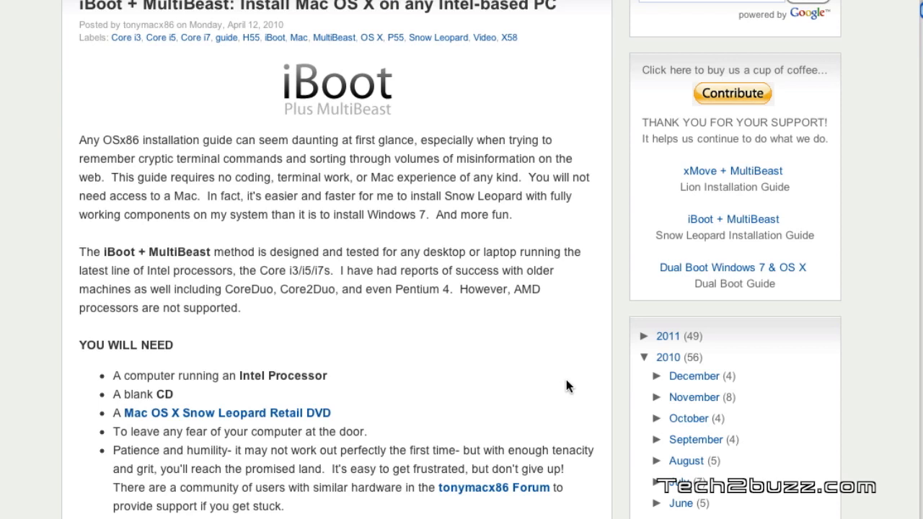
Step: Boot the Mac OS X Install DVD from the iBoot boot menu
scroll(down, 3)
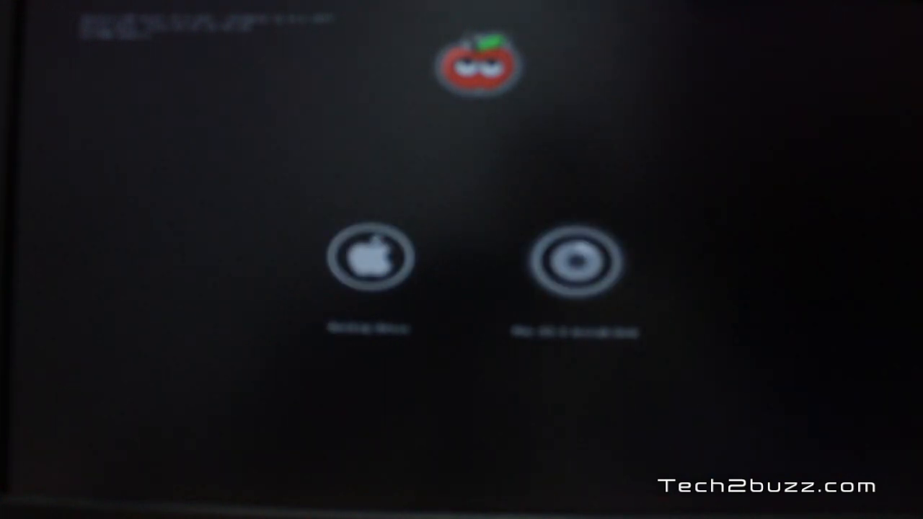
click(370, 257)
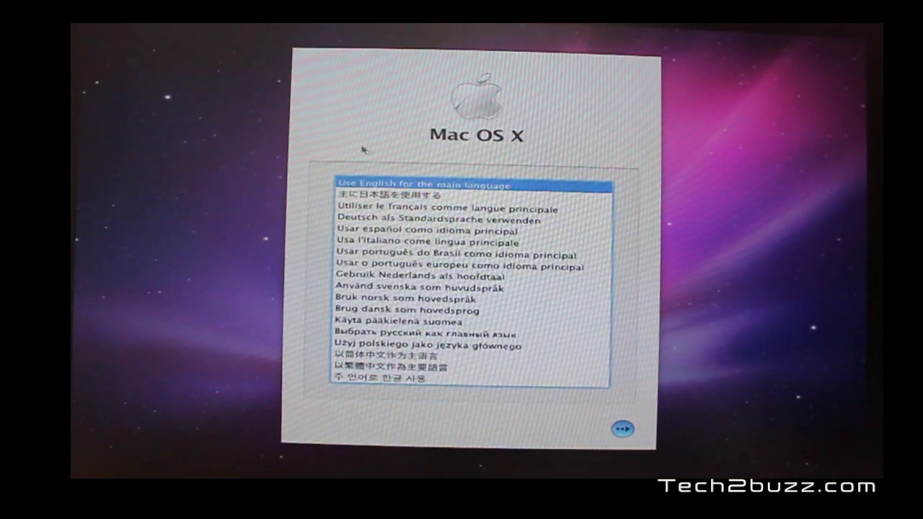
mouse_move(599, 338)
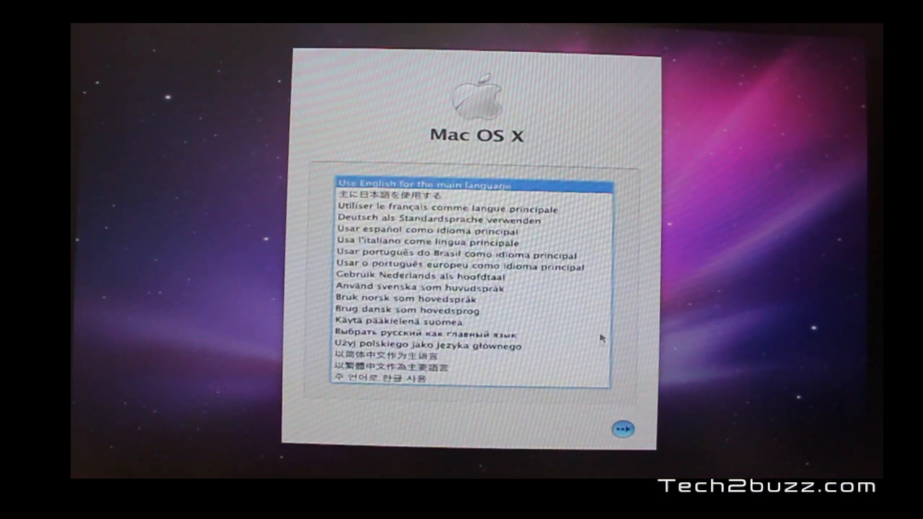
Step: Continue with English selected as the installer's main language
click(621, 428)
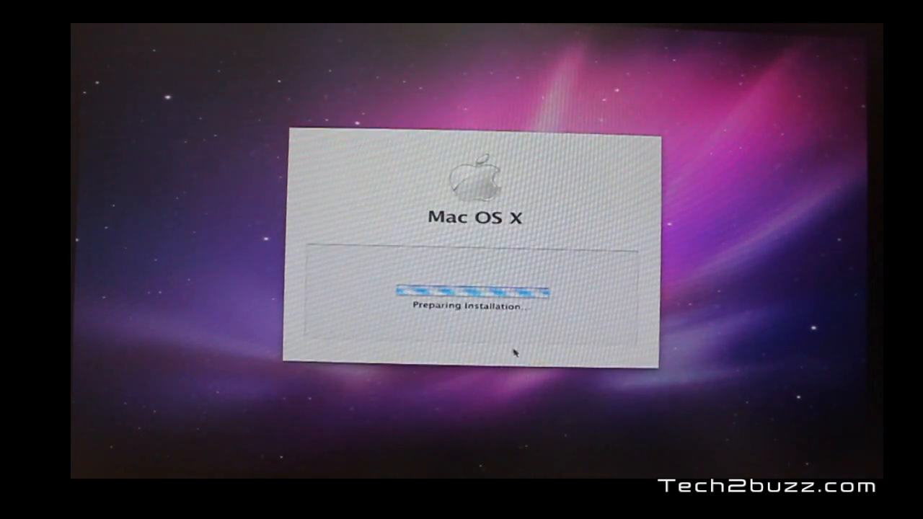
mouse_move(452, 320)
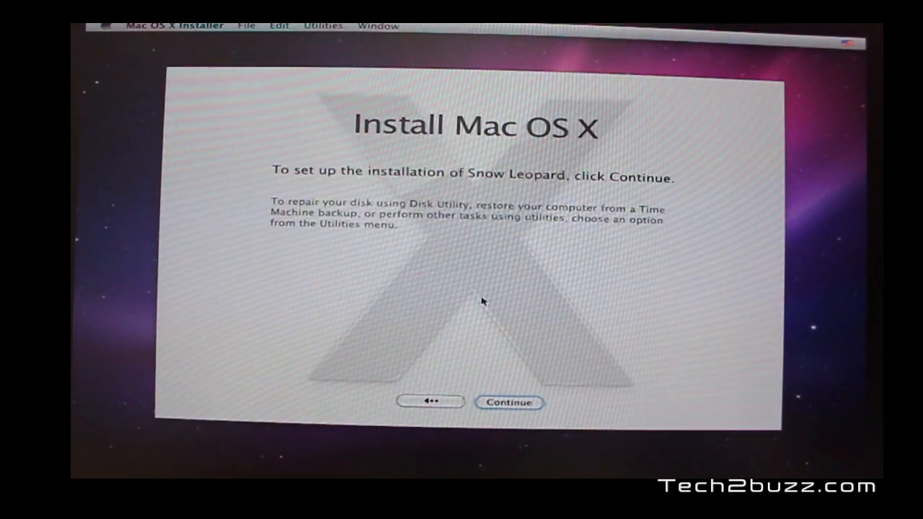
Step: Launch Disk Utility from the installer's Utilities menu
click(322, 26)
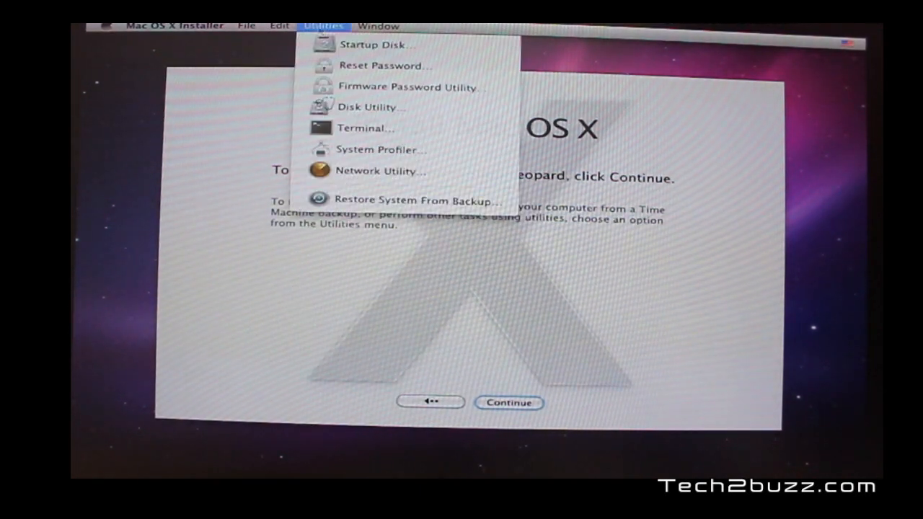
mouse_move(381, 66)
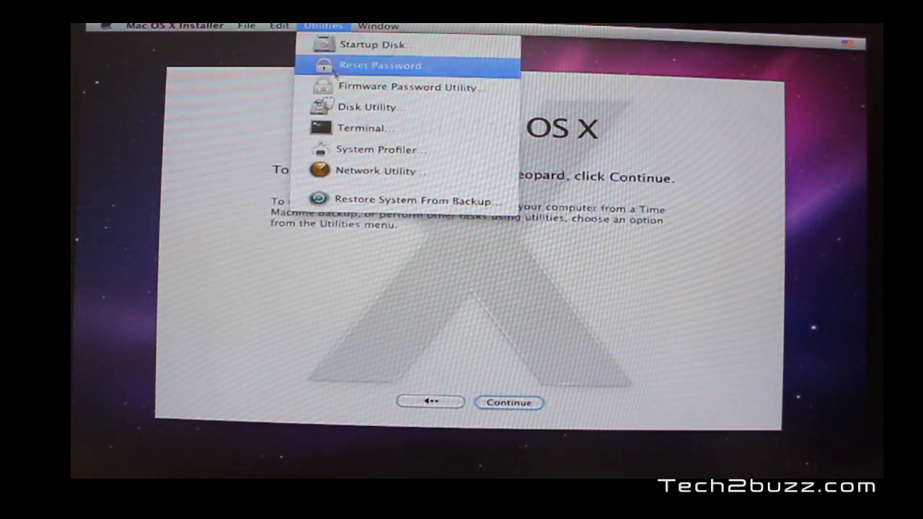
mouse_move(368, 106)
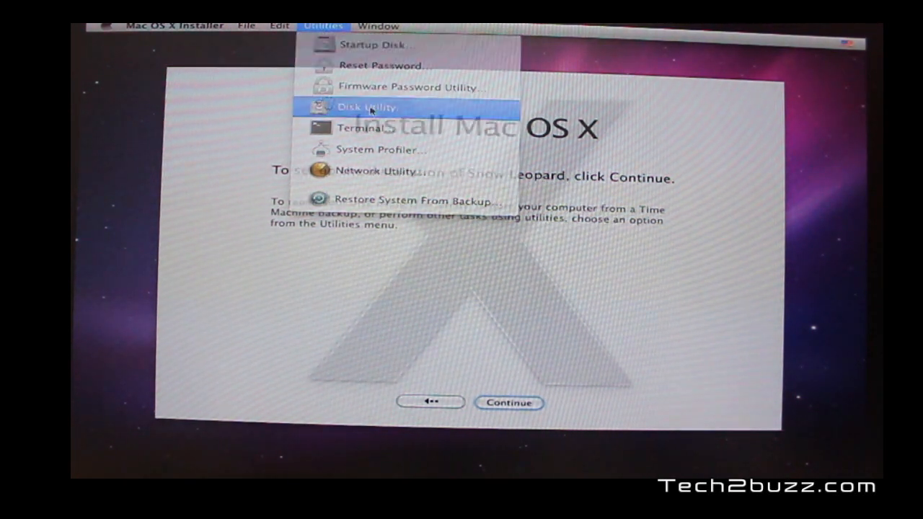
click(370, 108)
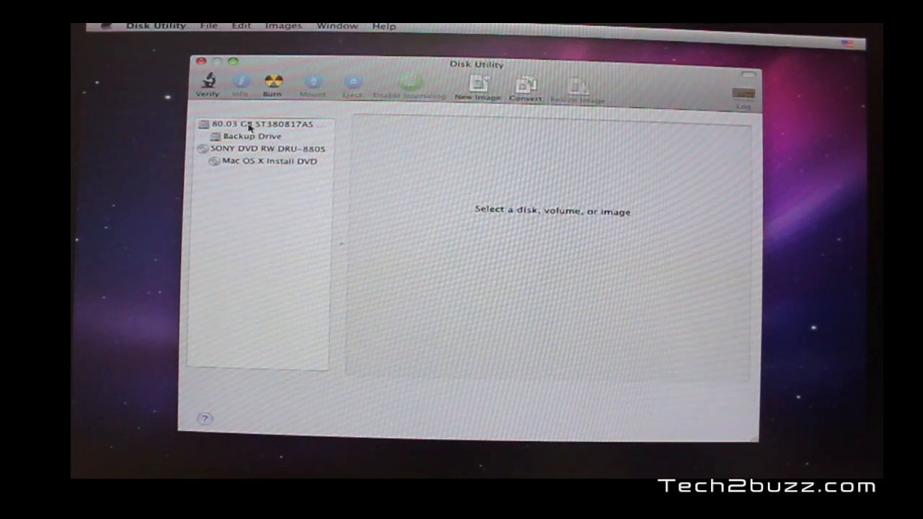
Step: Give the 80.03 GB disk a 1 Partition scheme with the partition named 'Snow Leopard'
click(260, 124)
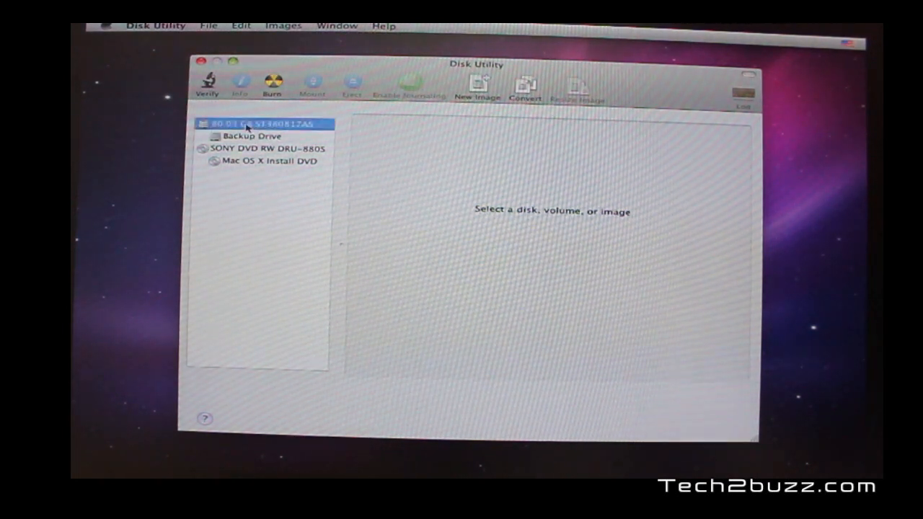
click(259, 124)
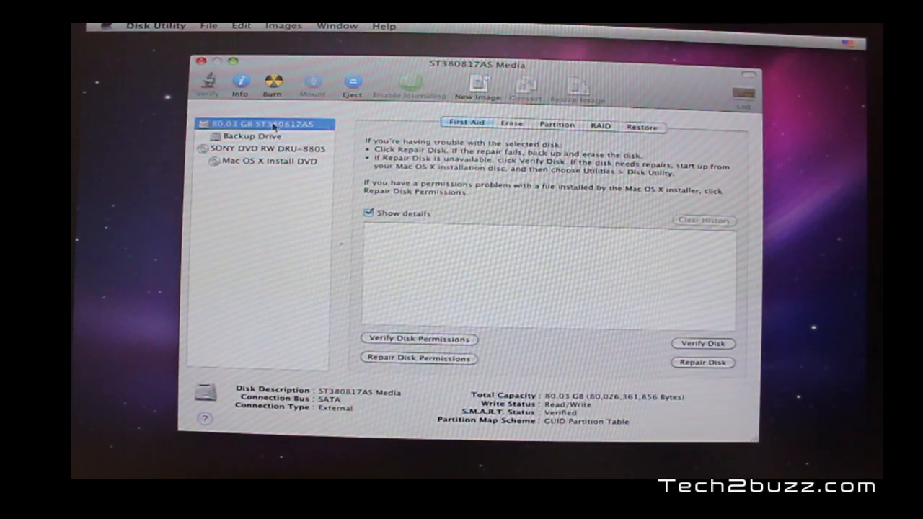
mouse_move(445, 171)
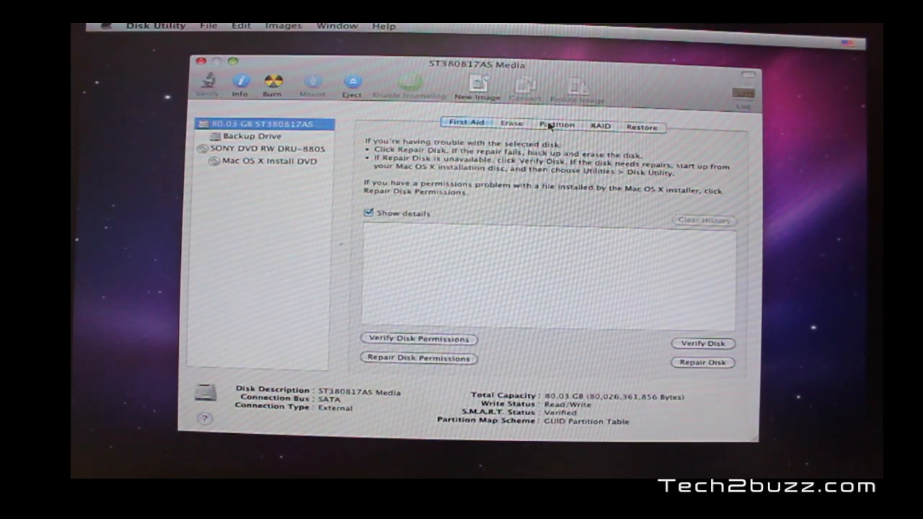
click(555, 124)
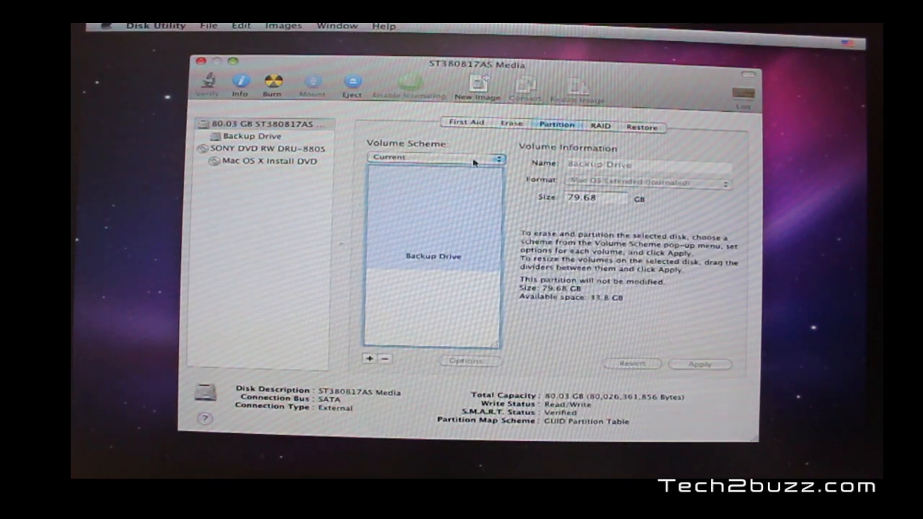
click(431, 158)
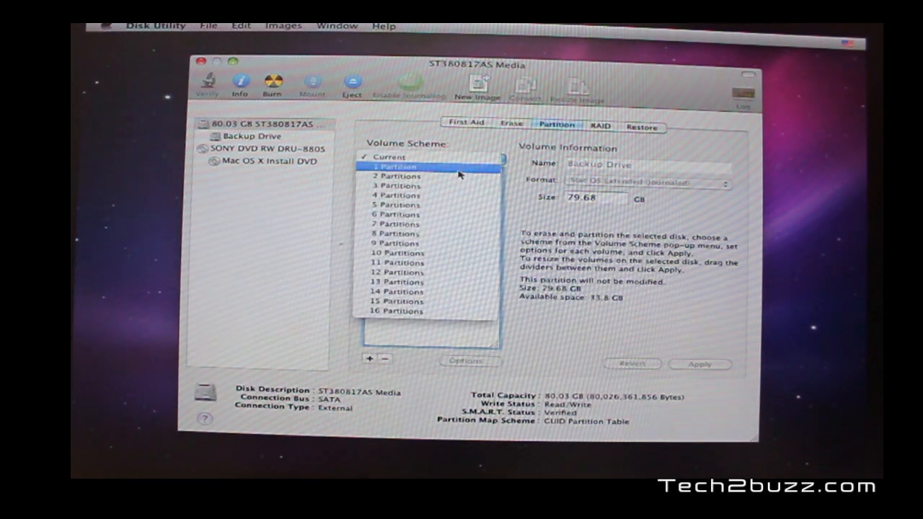
click(395, 167)
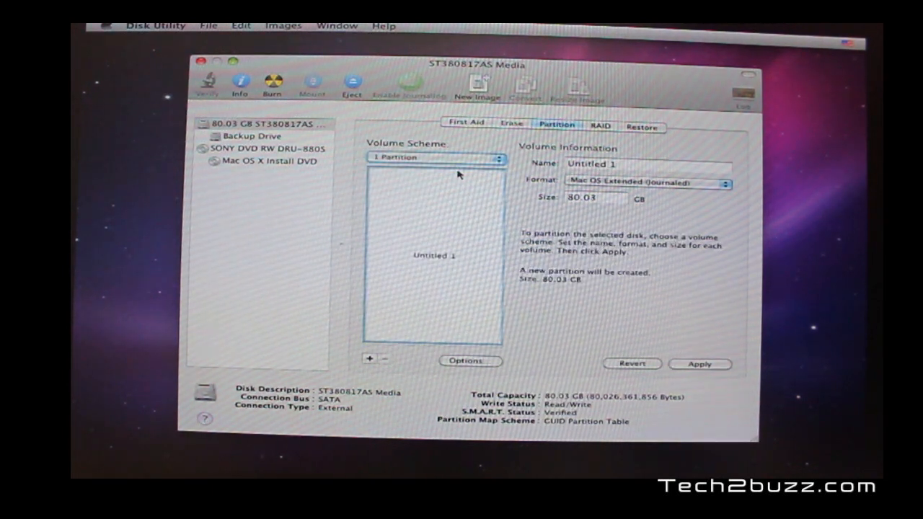
click(645, 164)
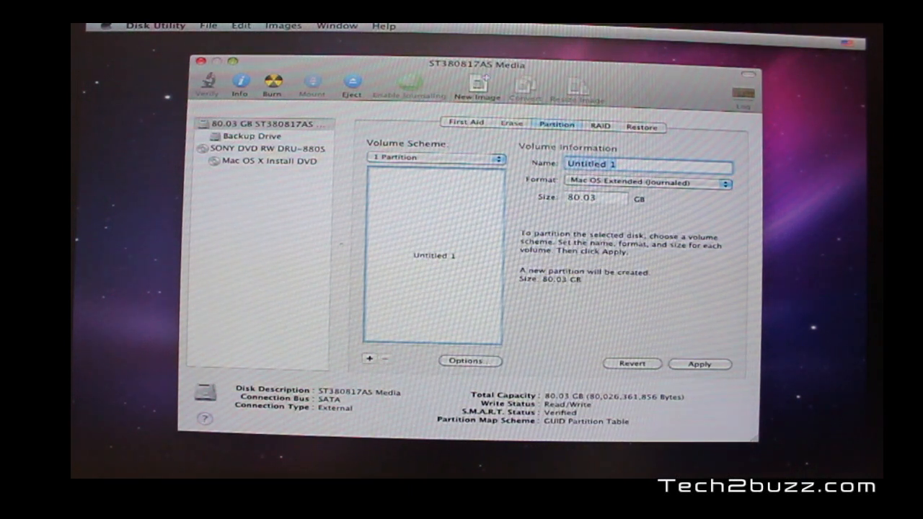
text(Sno)
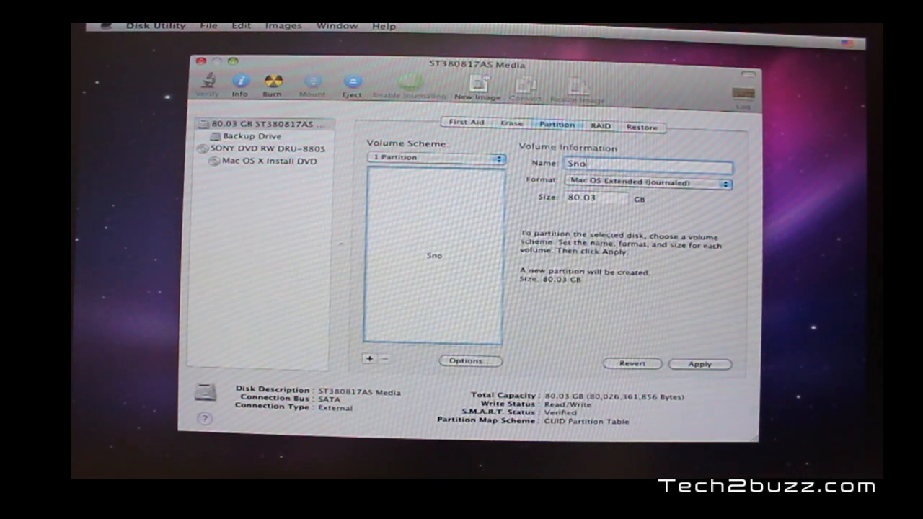
text(w)
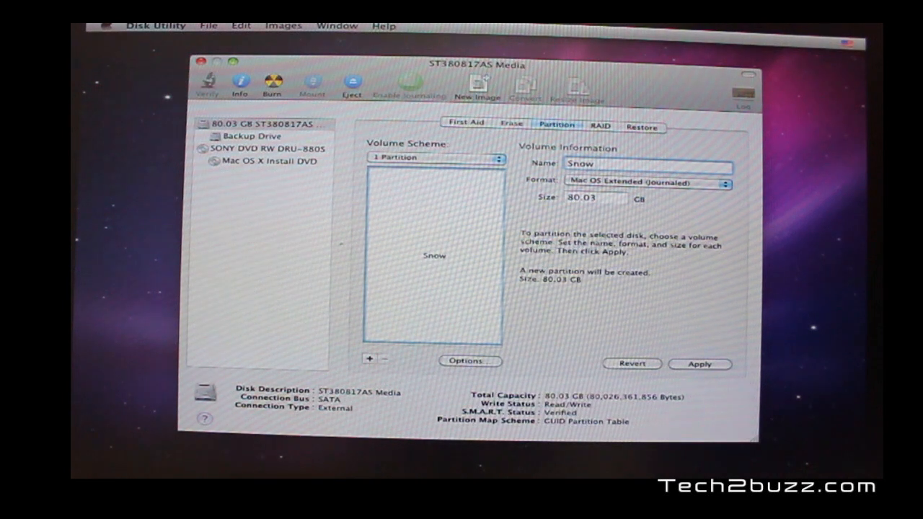
text(Leopard)
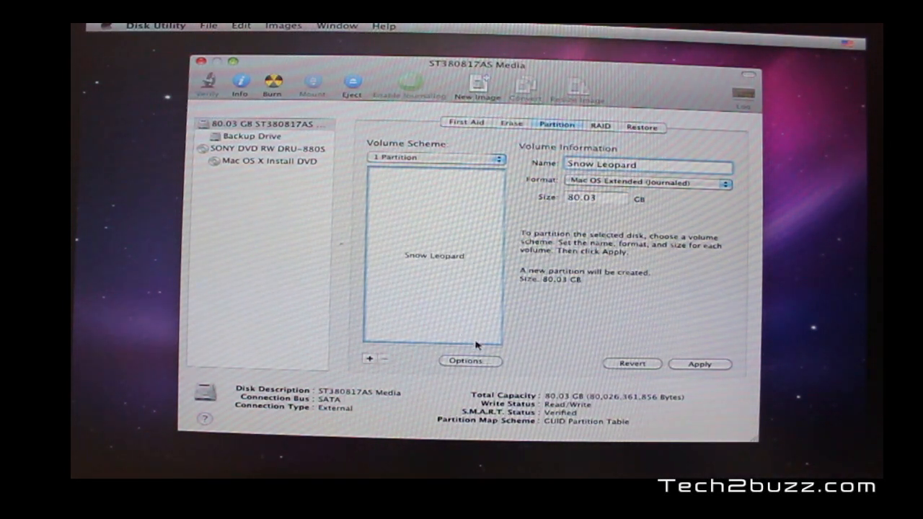
Step: Keep GUID Partition Table in Options, apply, and confirm repartitioning the 80 GB drive
click(468, 361)
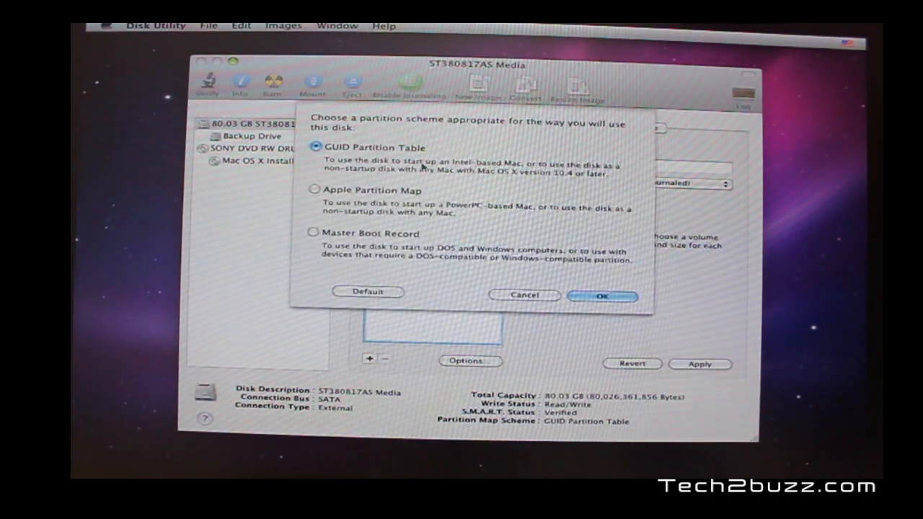
mouse_move(328, 151)
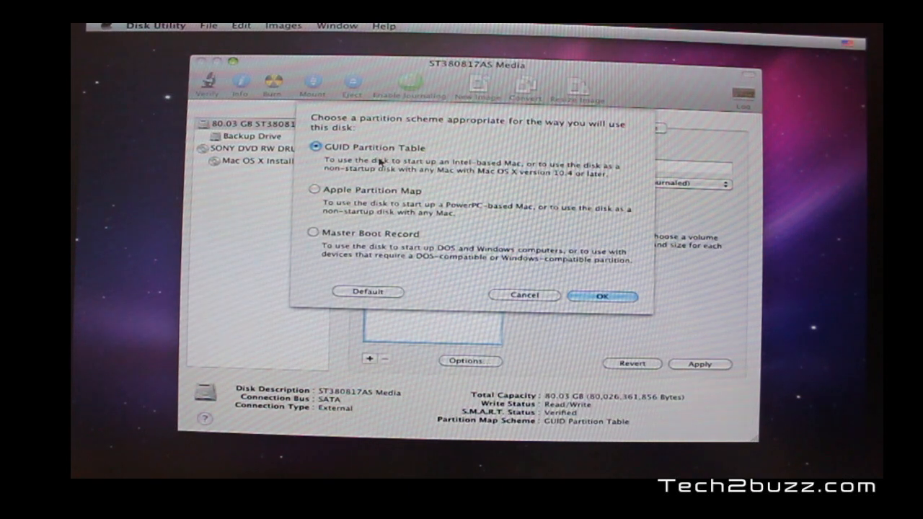
click(597, 295)
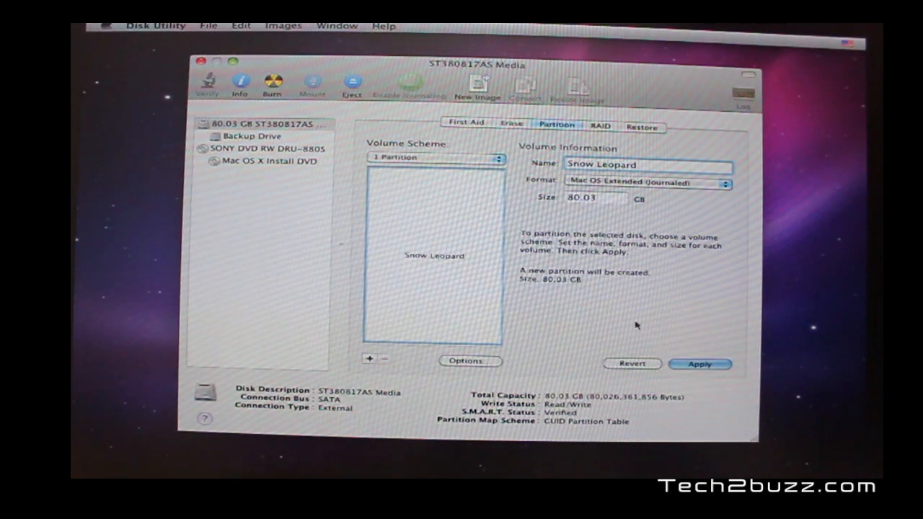
click(698, 364)
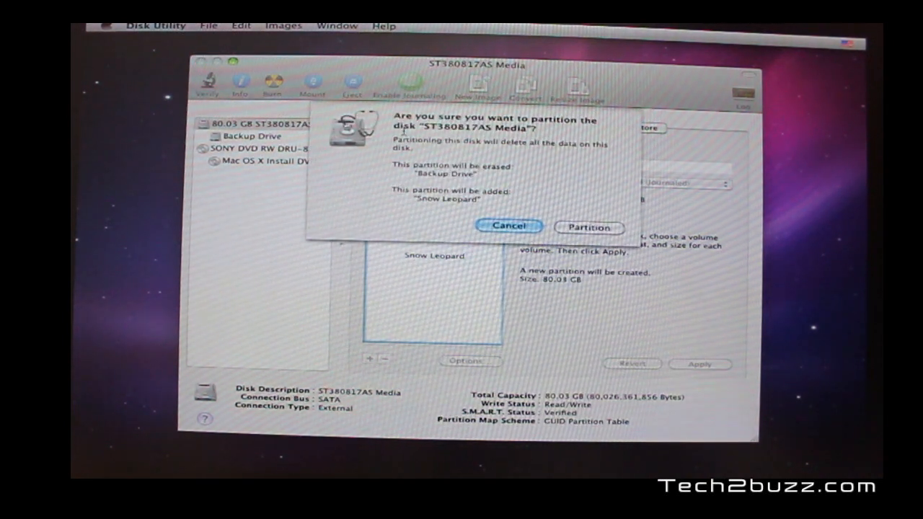
click(588, 228)
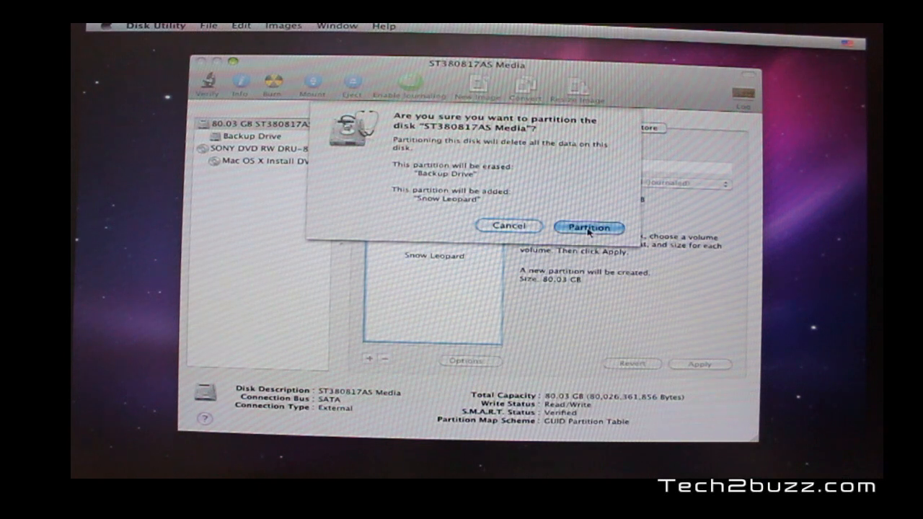
click(588, 228)
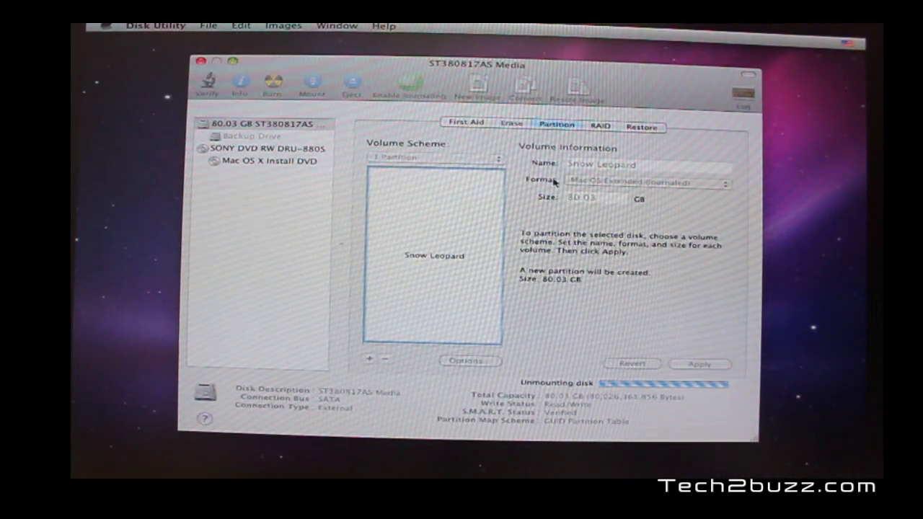
mouse_move(595, 186)
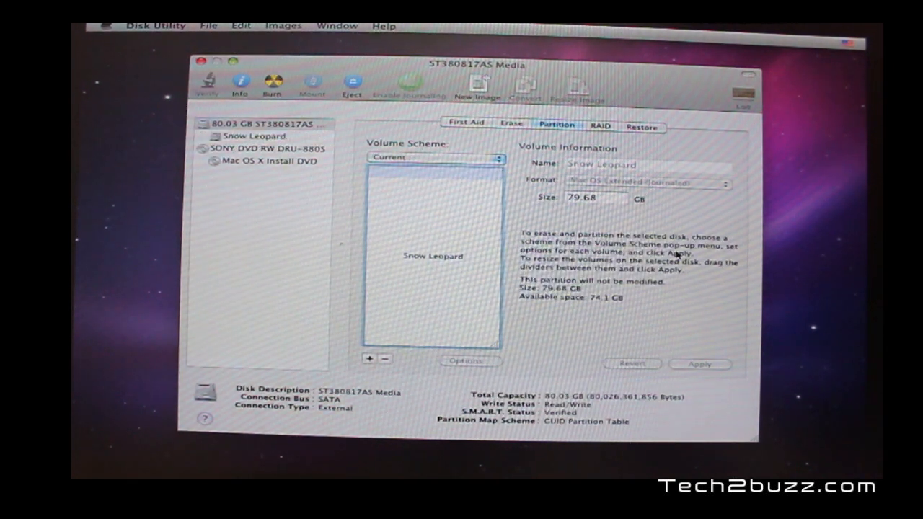
mouse_move(674, 273)
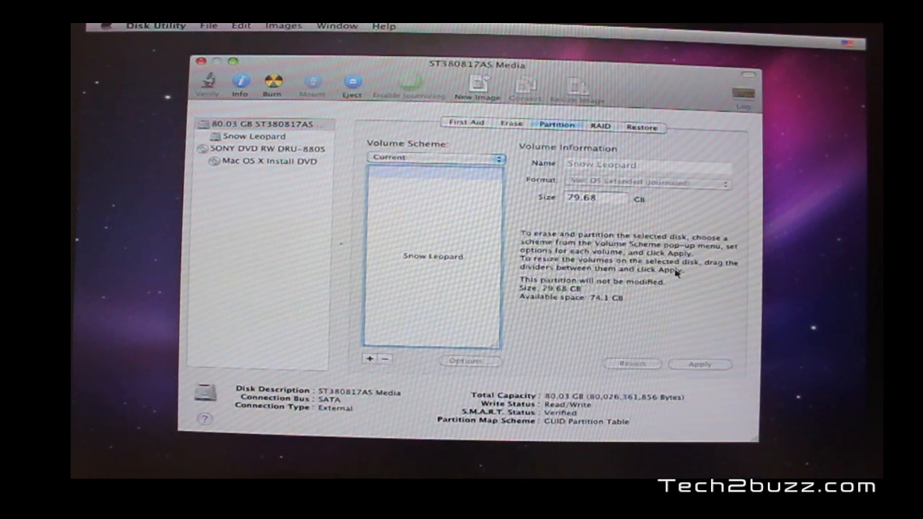
Step: Quit Disk Utility and continue past the installer welcome screen
click(155, 26)
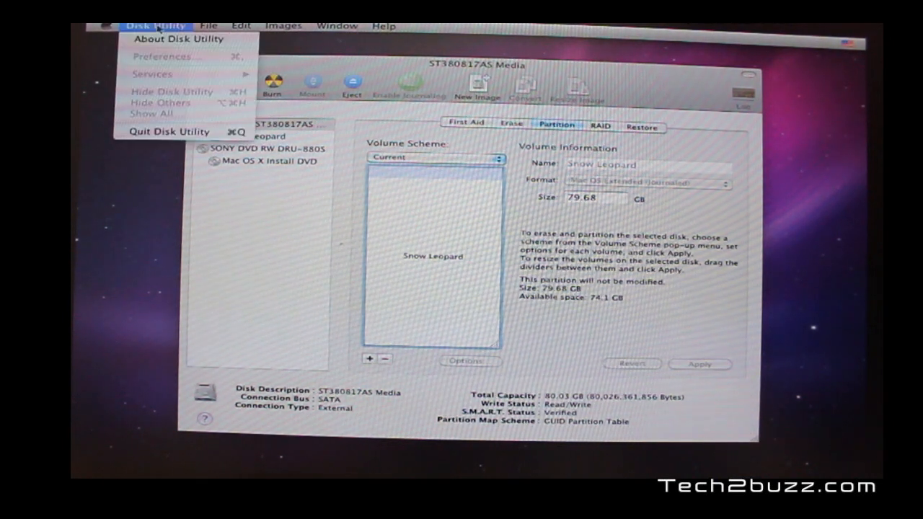
click(169, 131)
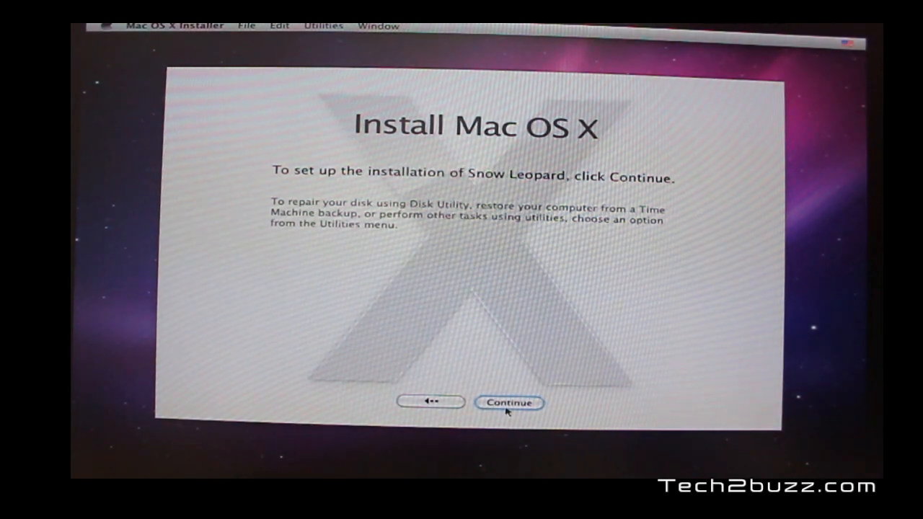
click(509, 403)
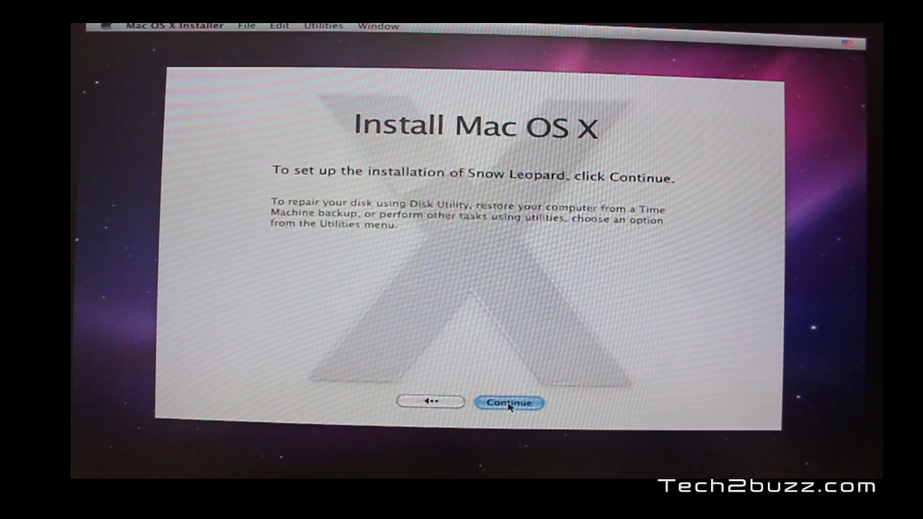
click(509, 403)
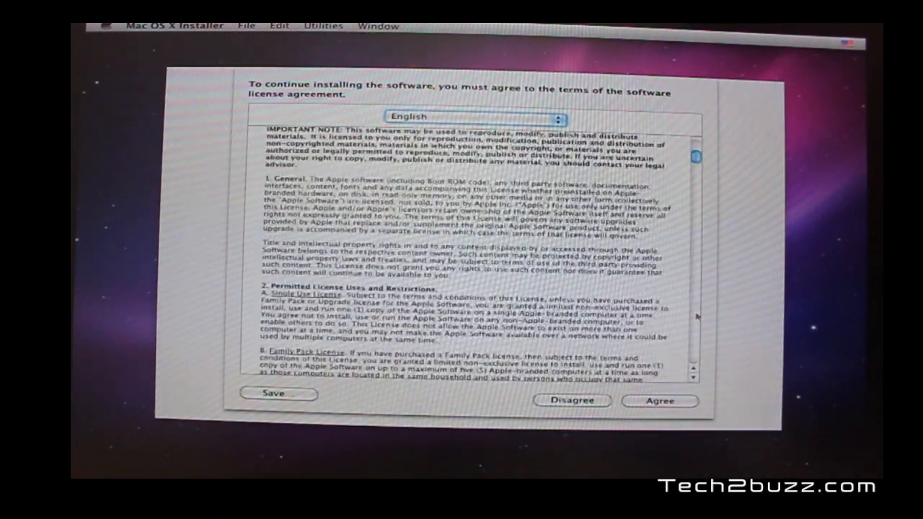
Step: Agree to the license, select the Snow Leopard disk, and open Customize
click(659, 401)
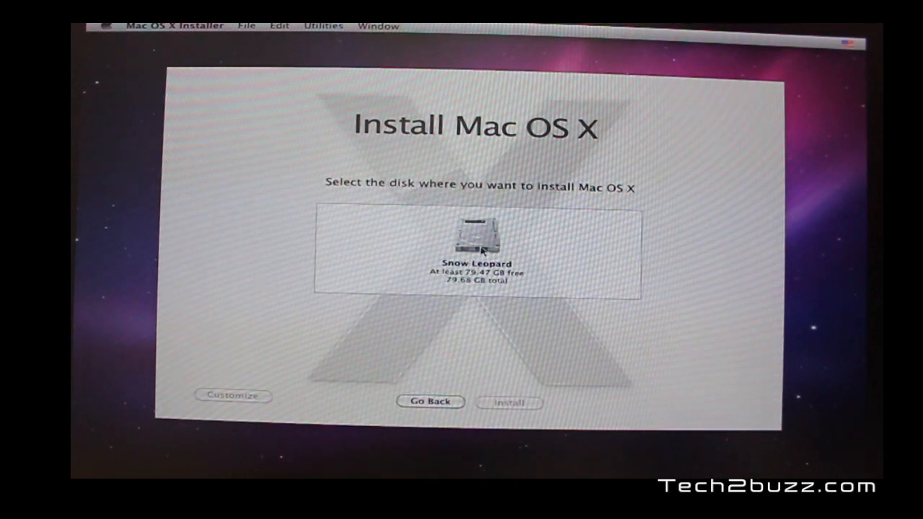
mouse_move(551, 323)
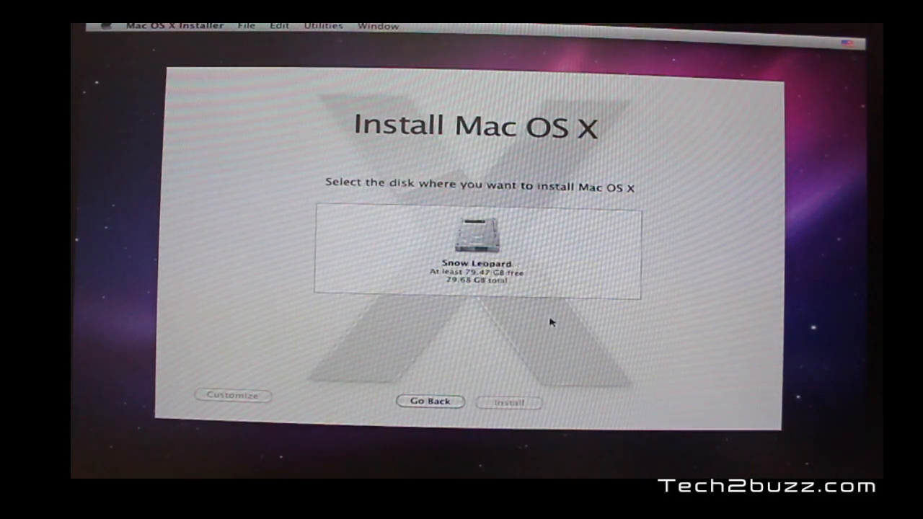
click(476, 235)
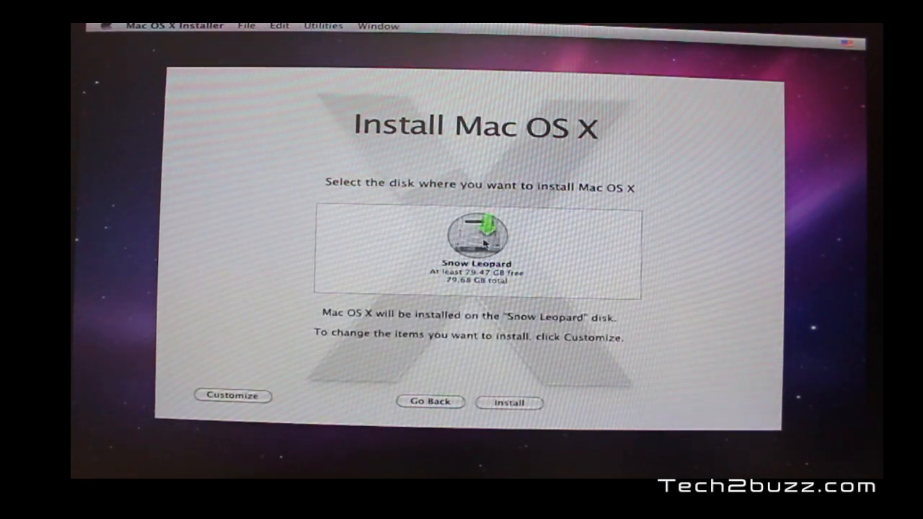
click(232, 395)
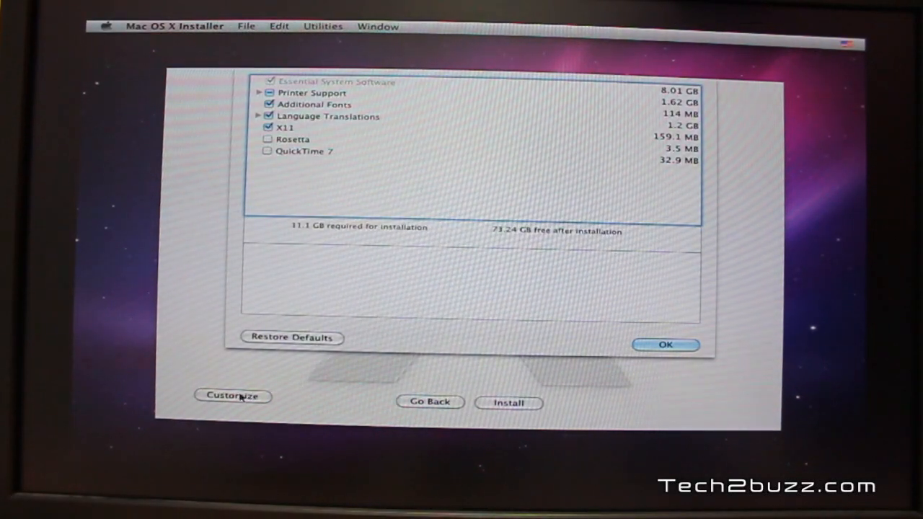
Step: Uncheck Additional Fonts, Language Translations and X11, then install onto Snow Leopard
click(312, 105)
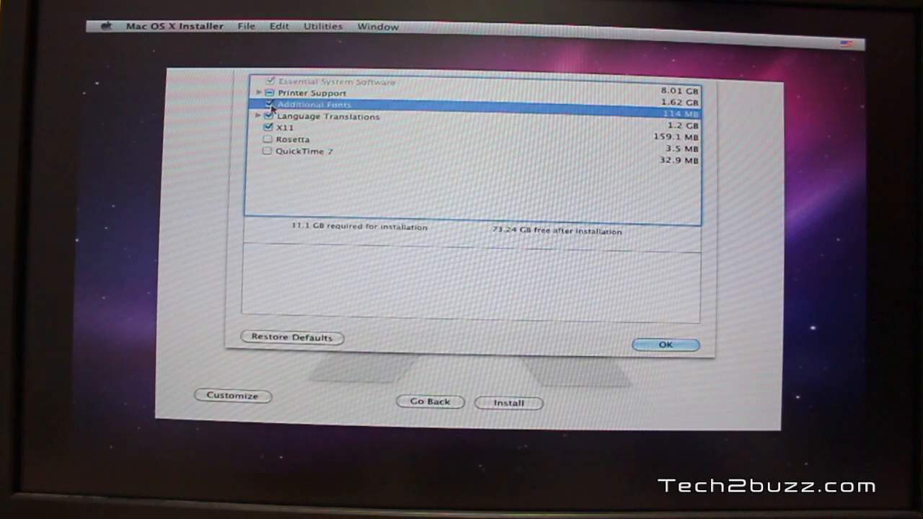
click(279, 127)
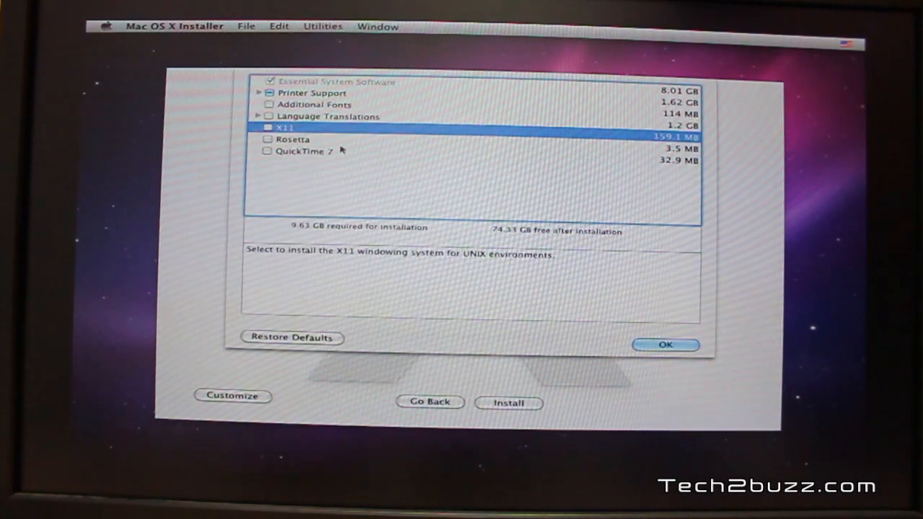
click(664, 344)
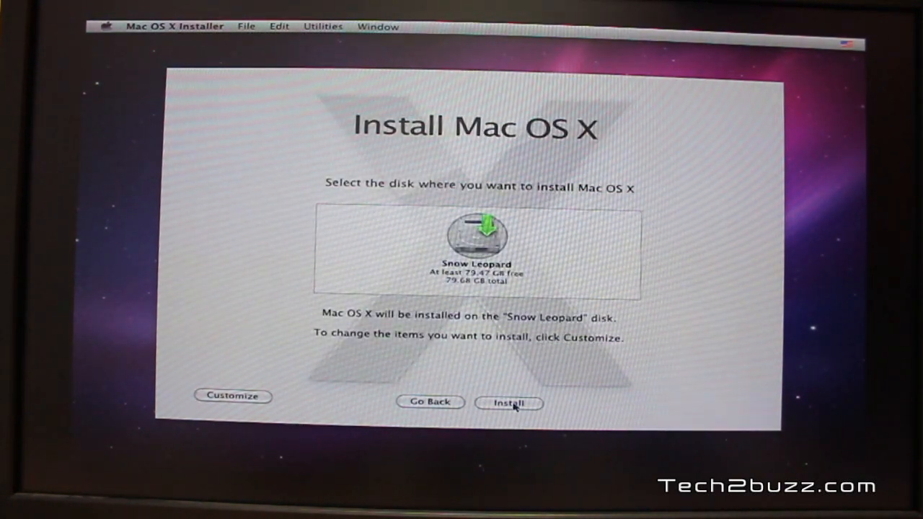
click(509, 402)
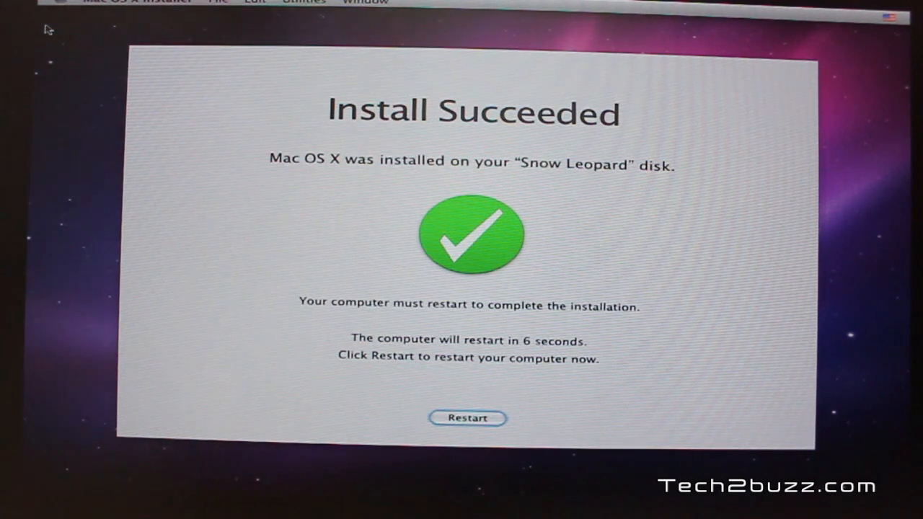
mouse_move(425, 327)
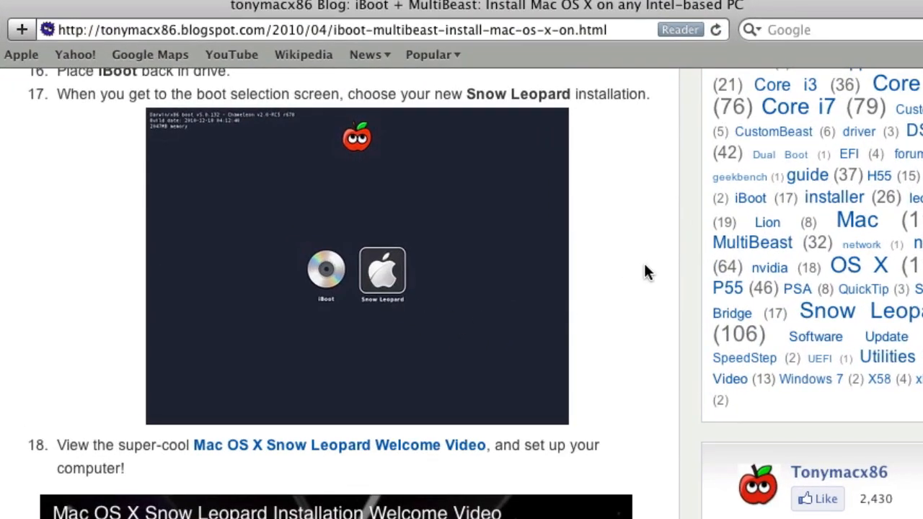
mouse_move(660, 341)
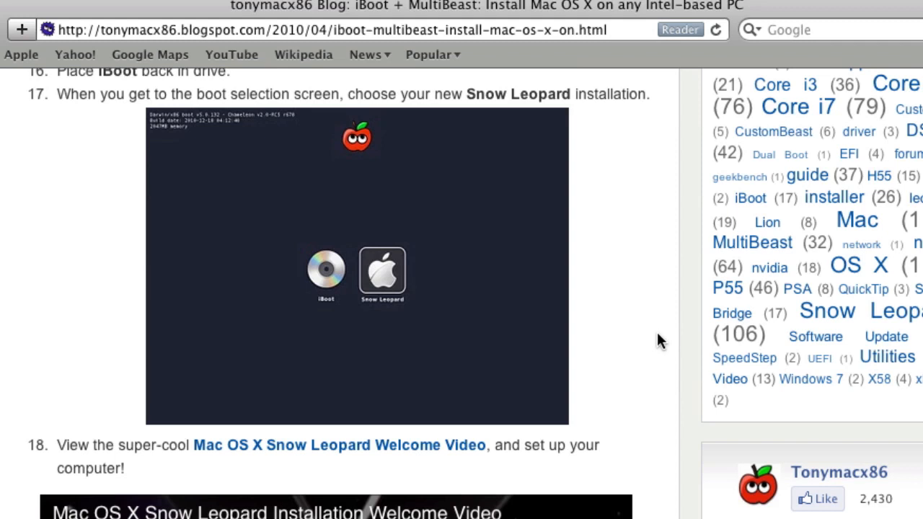
Step: Scroll the tonymacx86 guide to steps 17 and 18 on booting Snow Leopard
scroll(down, 3)
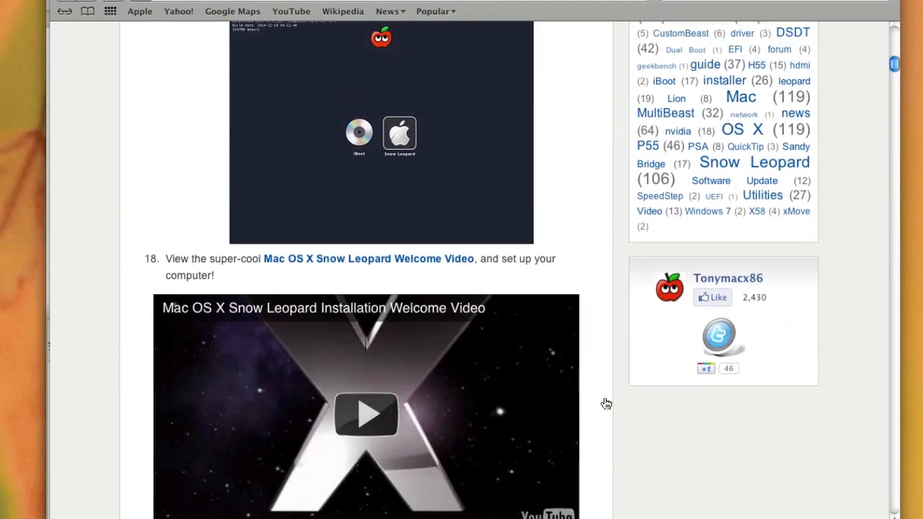
scroll(up, 3)
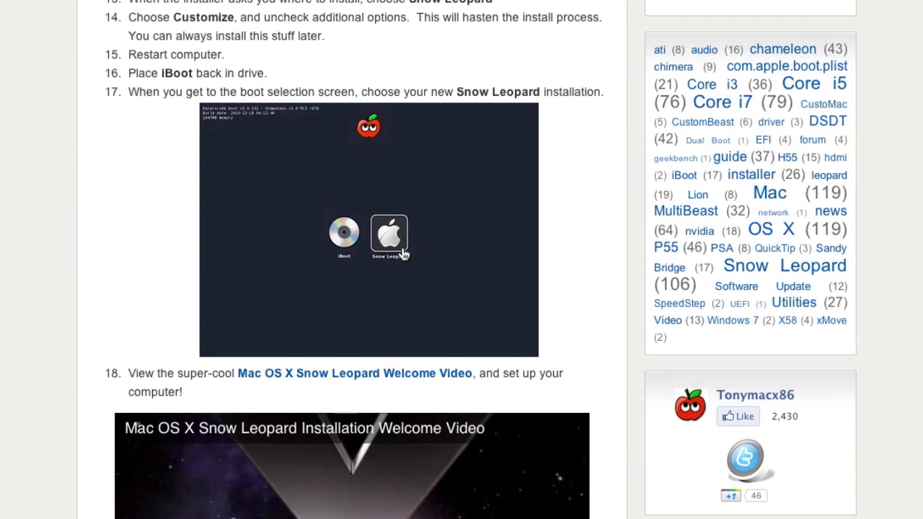
mouse_move(582, 230)
text(PCIRootUID=1)
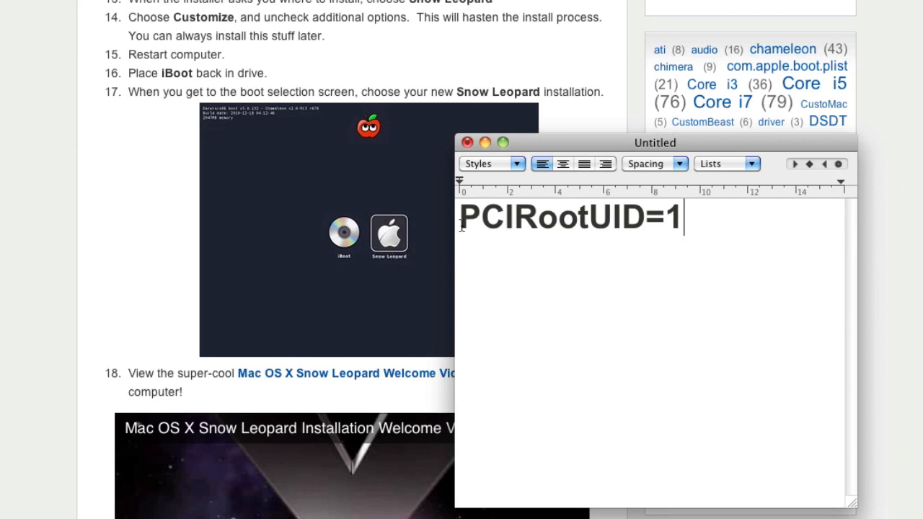
Step: Place the PCIRootUID=1 TextEdit note beside step 17, then bring the guide forward
drag(654, 142, 530, 141)
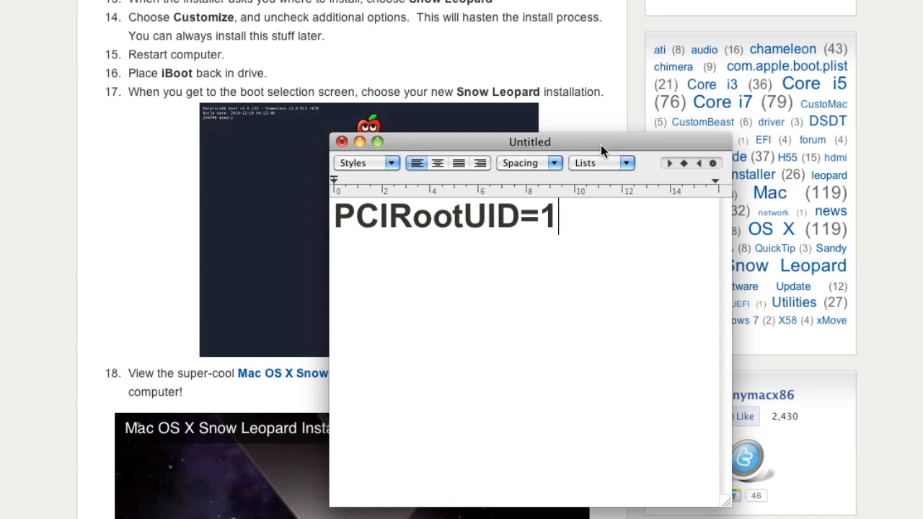
drag(528, 142, 686, 154)
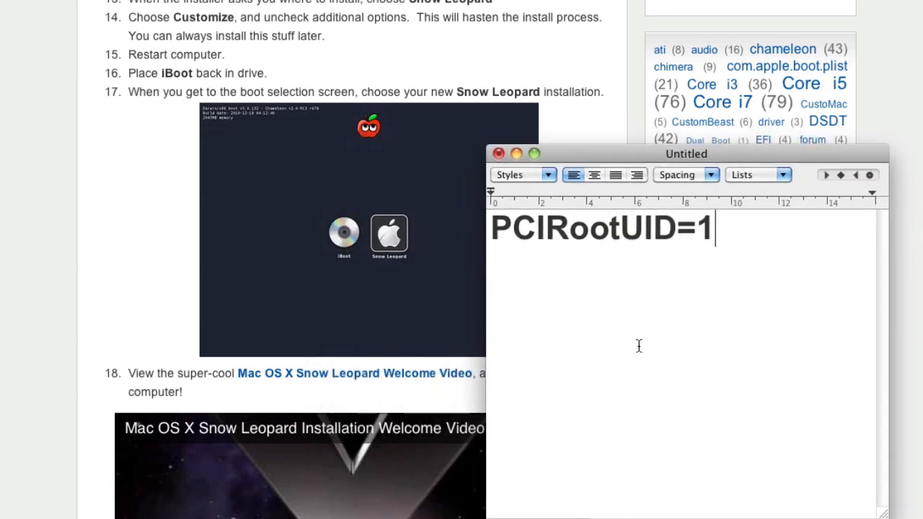
mouse_move(145, 285)
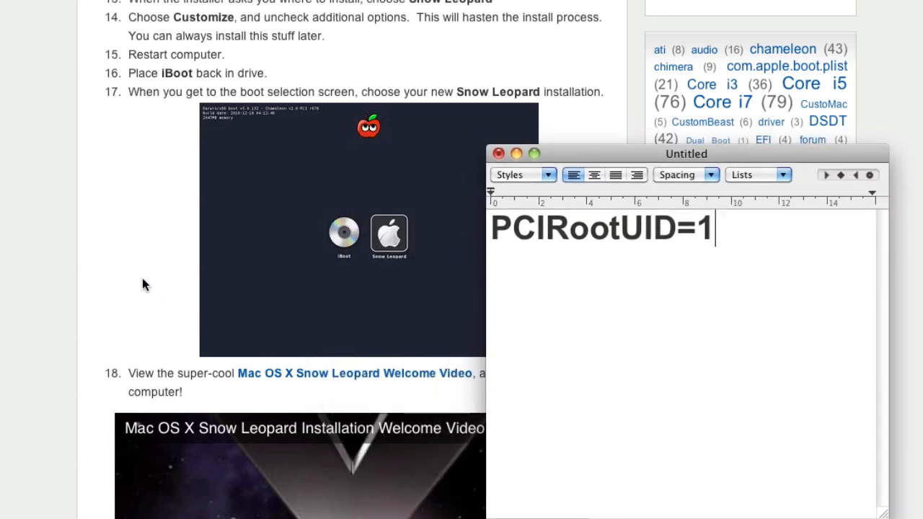
click(497, 153)
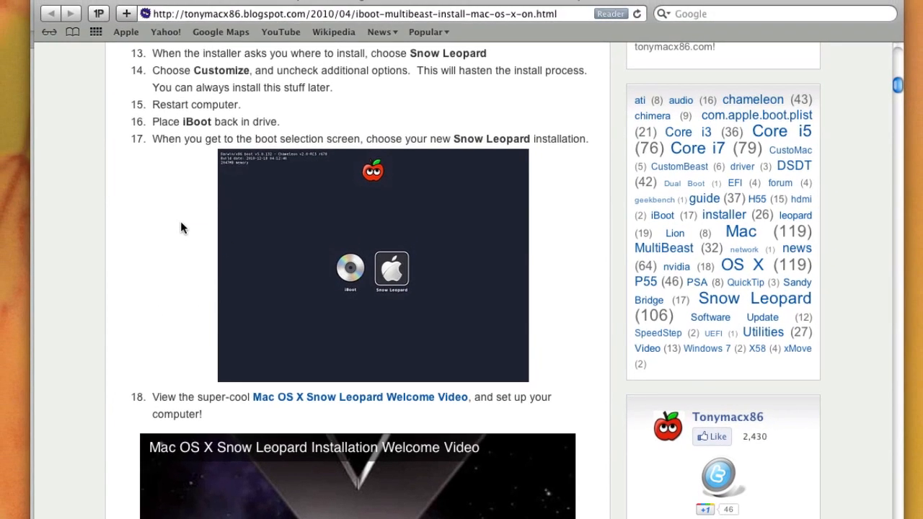
mouse_move(207, 25)
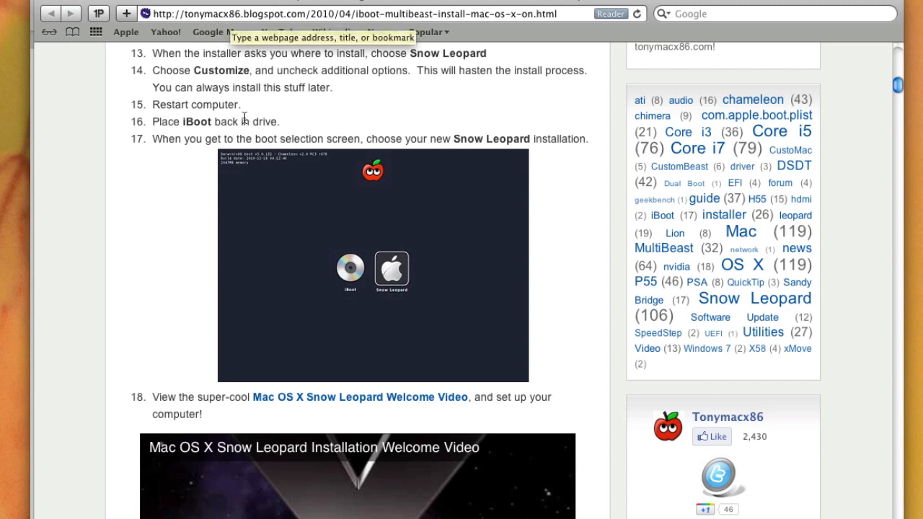
mouse_move(168, 264)
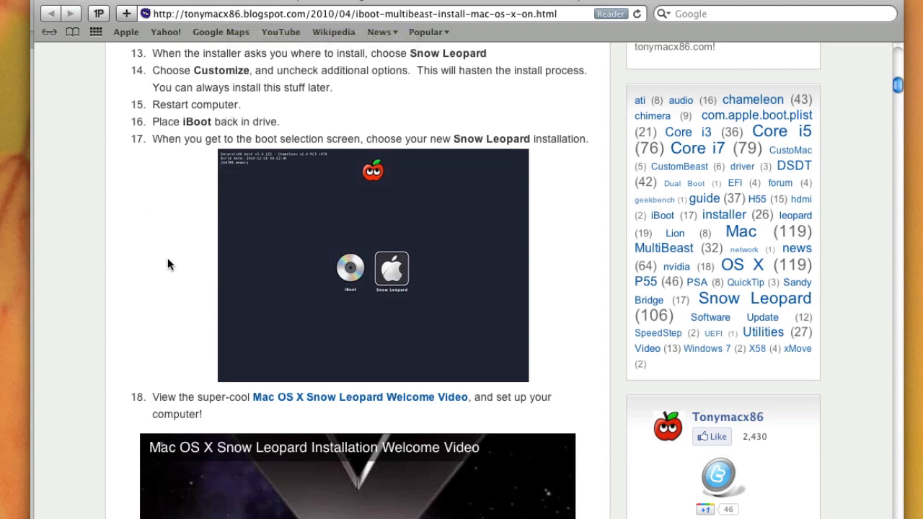
mouse_move(171, 283)
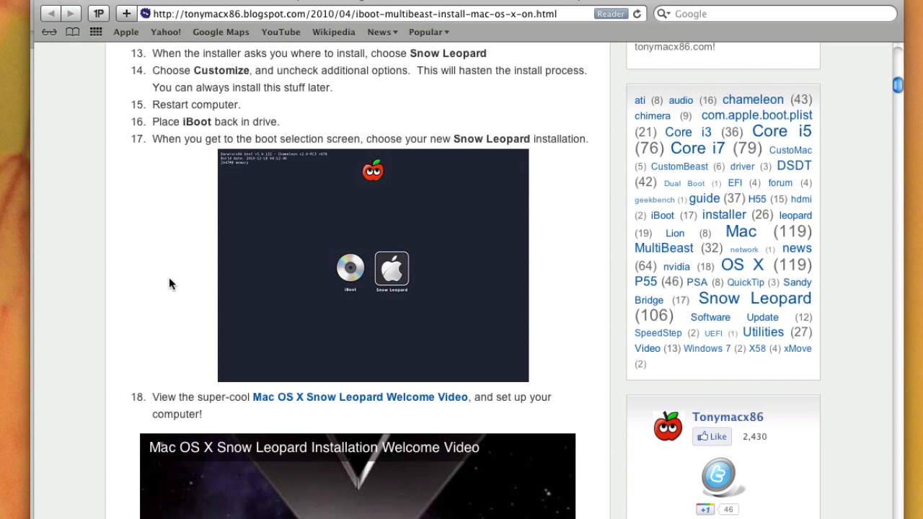
mouse_move(169, 279)
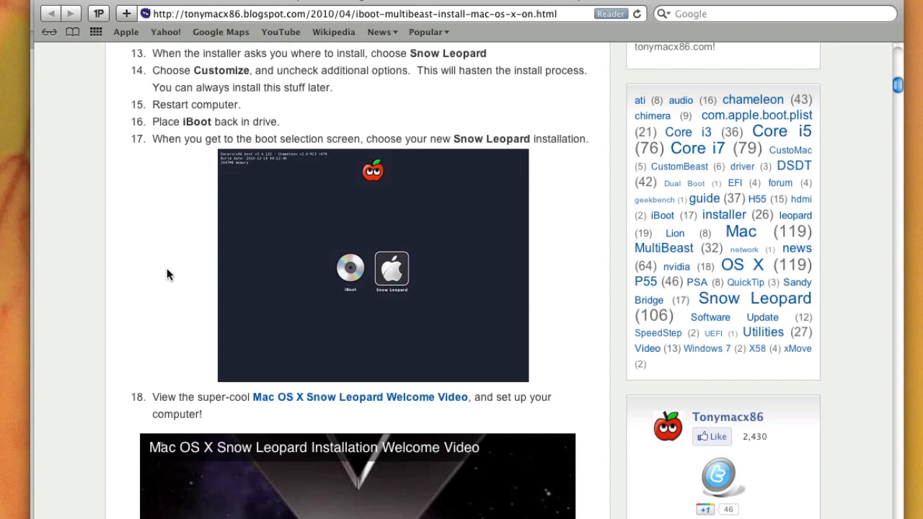
scroll(down, 3)
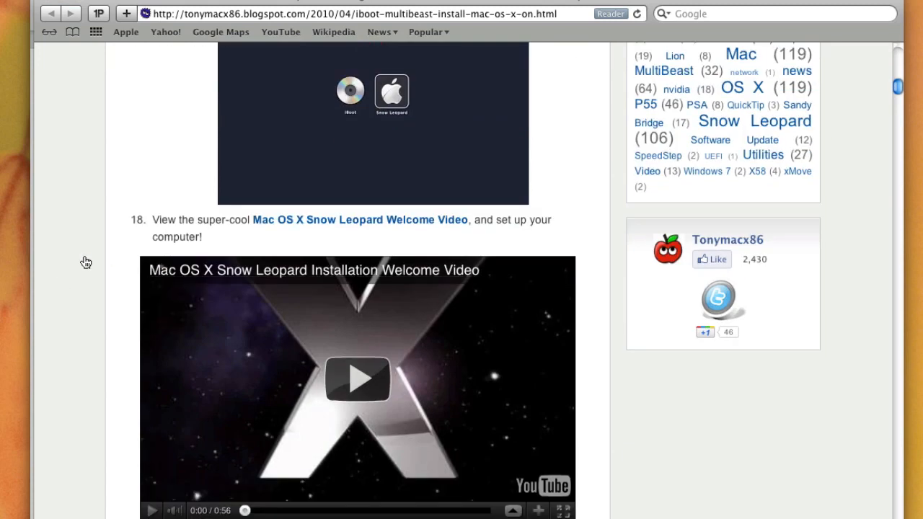
scroll(down, 3)
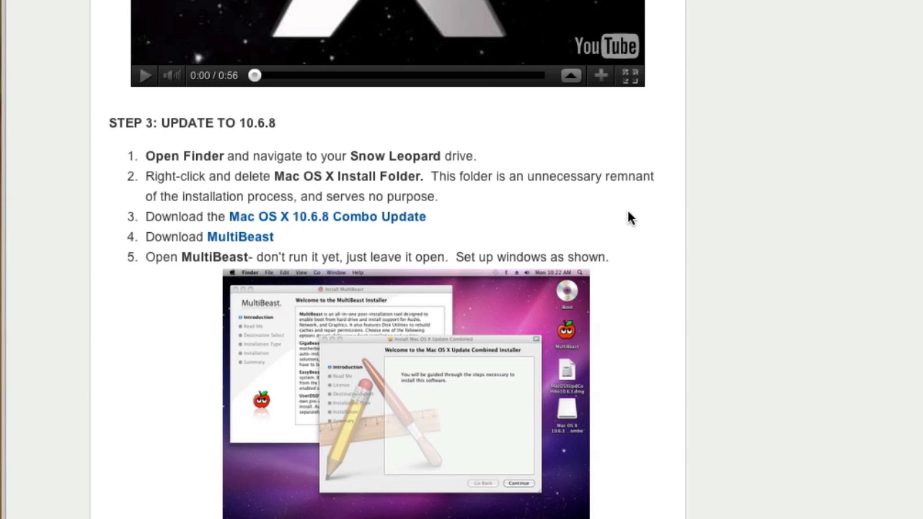
scroll(down, 3)
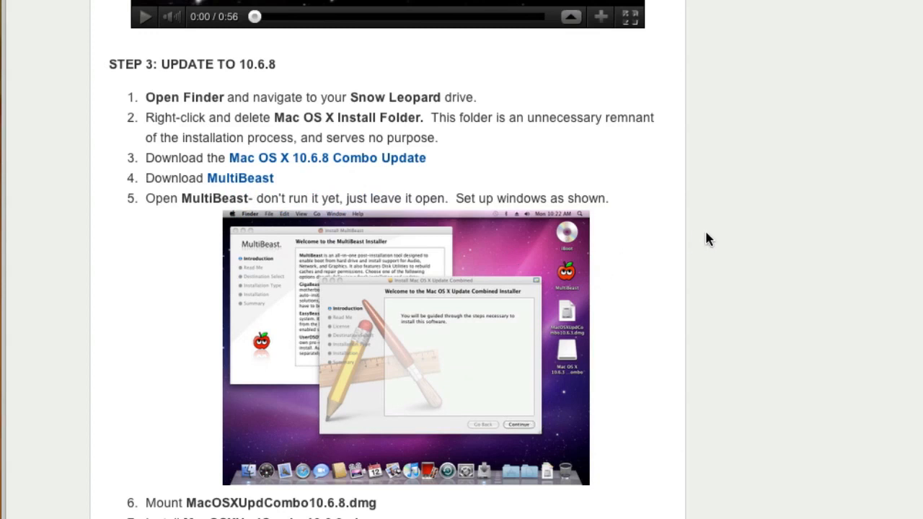
mouse_move(708, 239)
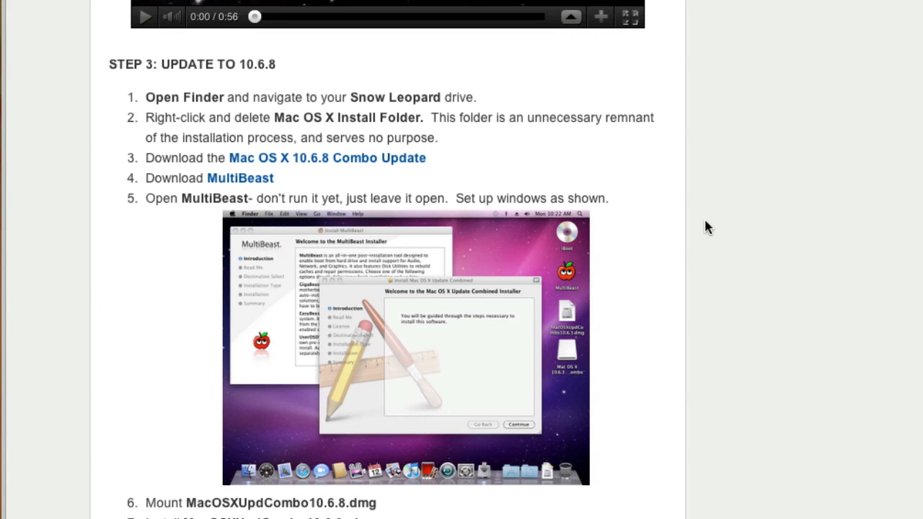
scroll(down, 3)
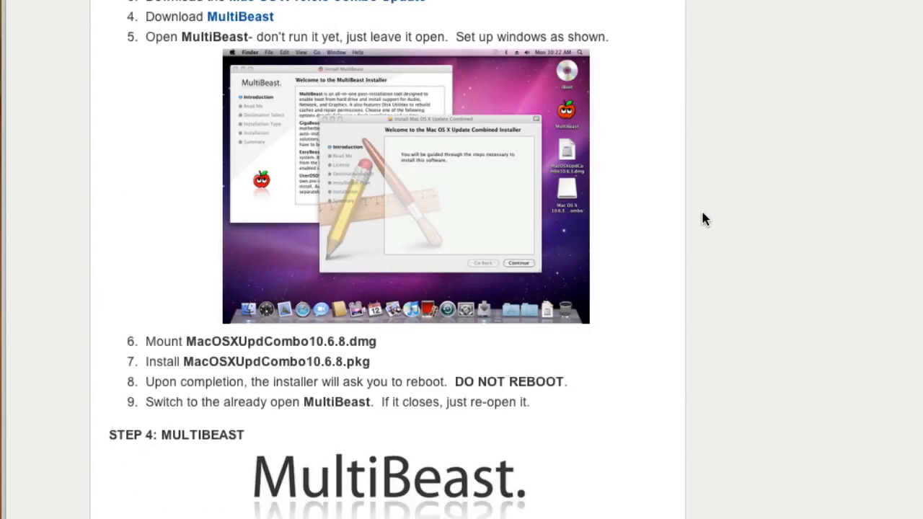
scroll(down, 3)
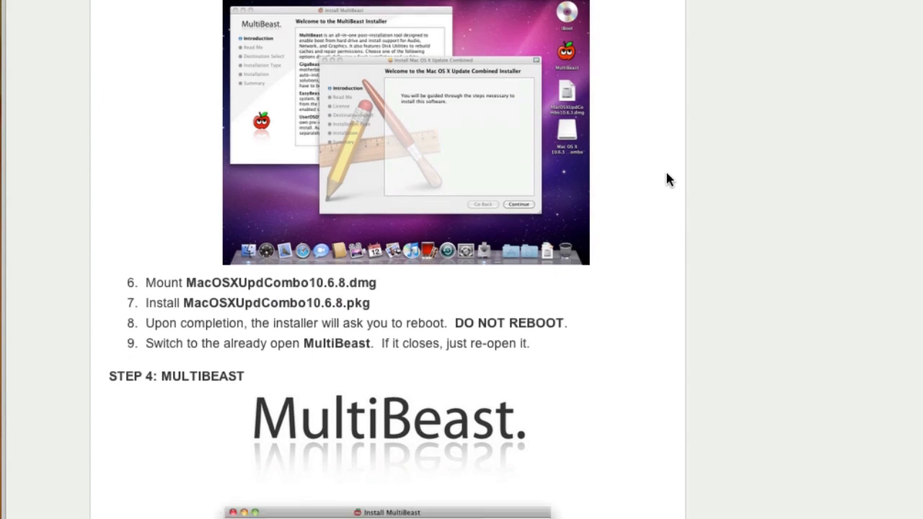
scroll(down, 3)
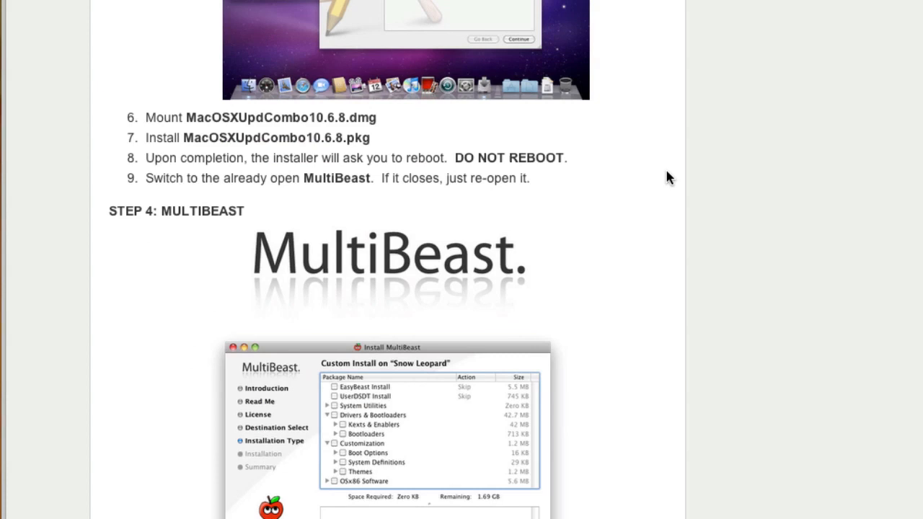
scroll(down, 3)
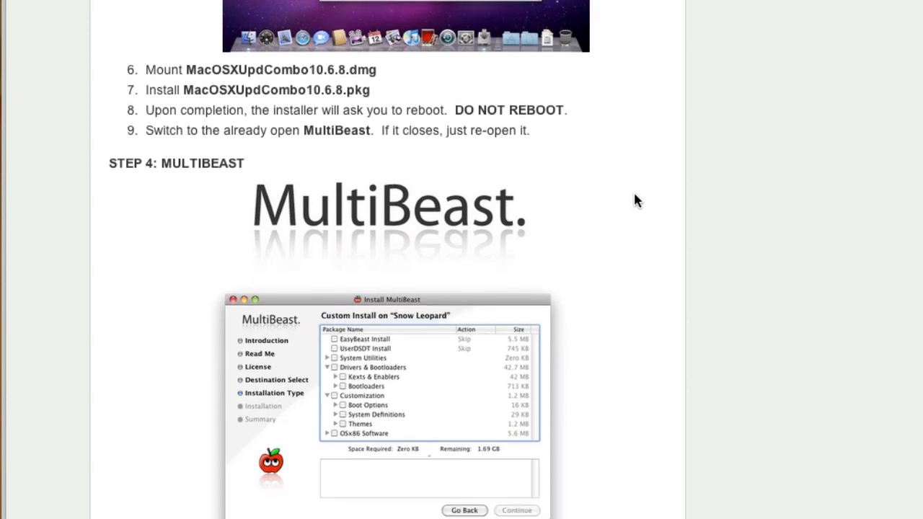
scroll(down, 3)
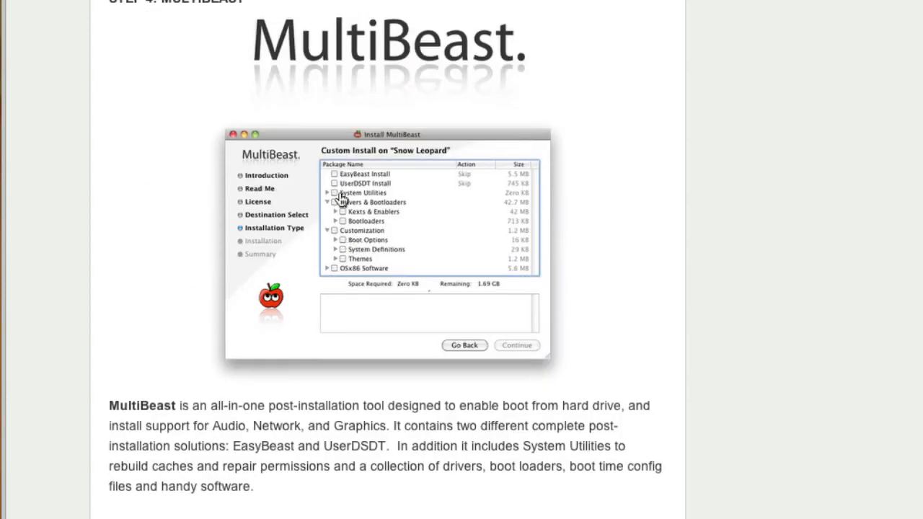
scroll(down, 3)
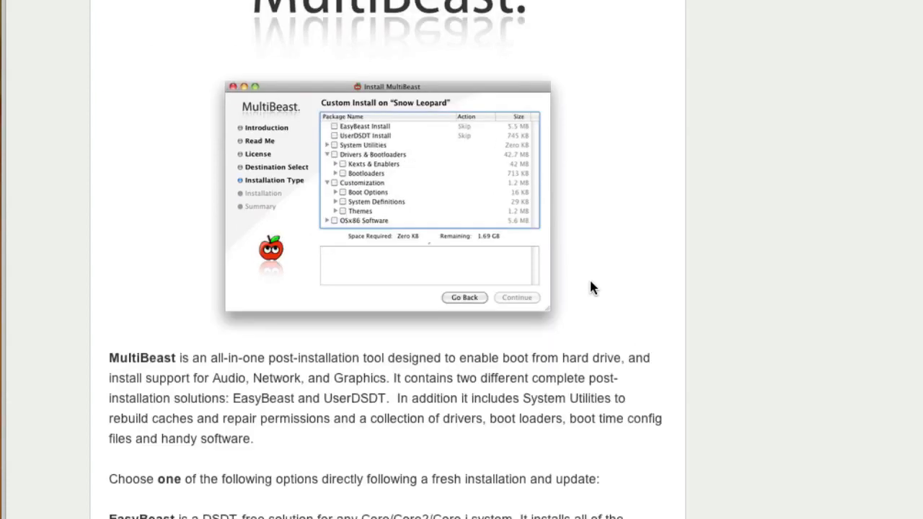
scroll(down, 3)
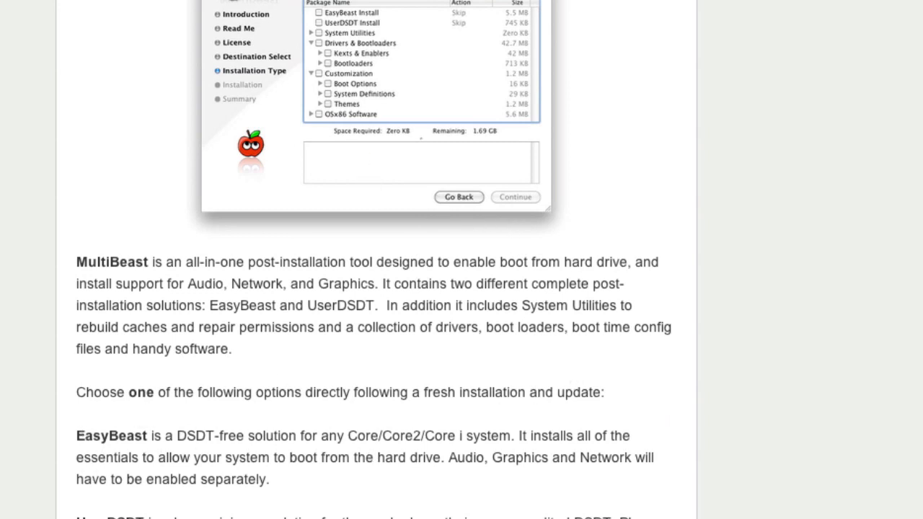
scroll(down, 3)
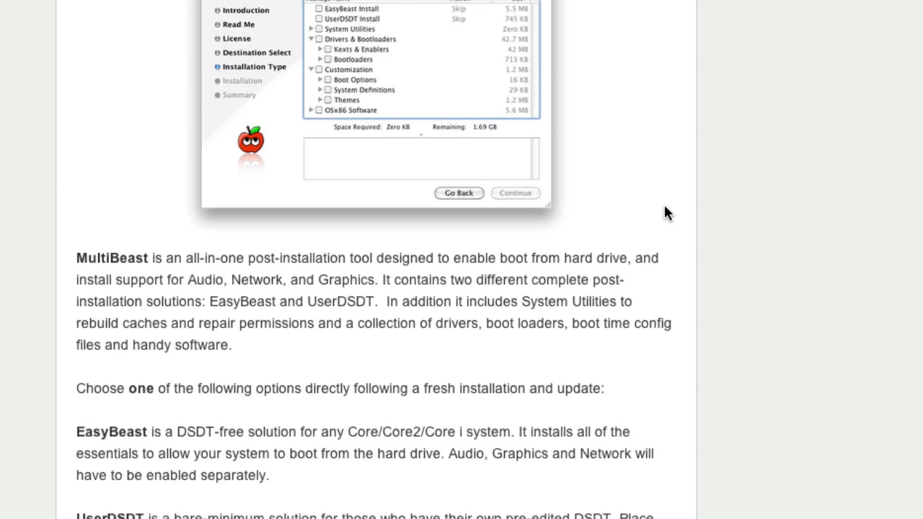
scroll(down, 3)
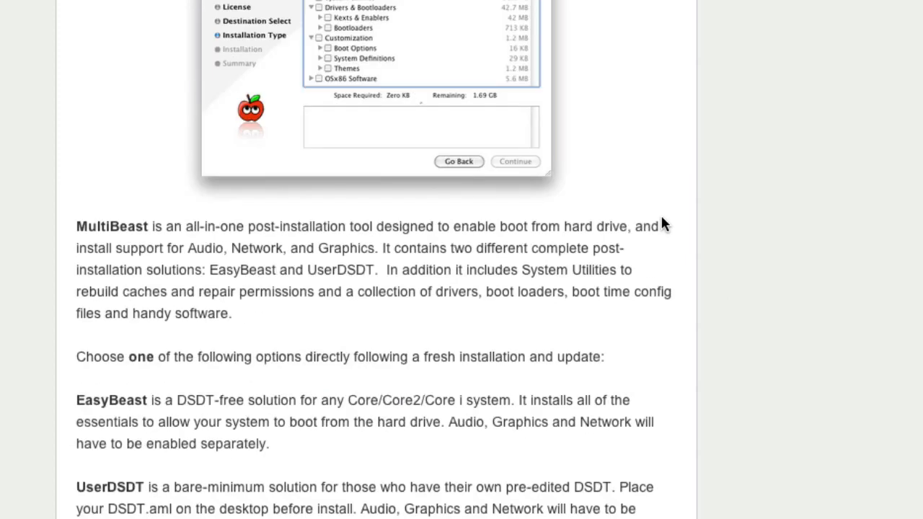
scroll(down, 3)
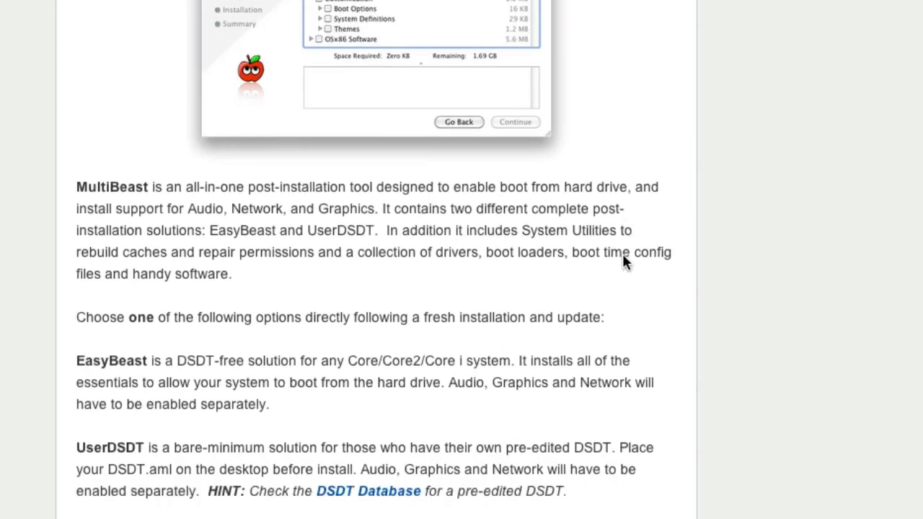
scroll(down, 3)
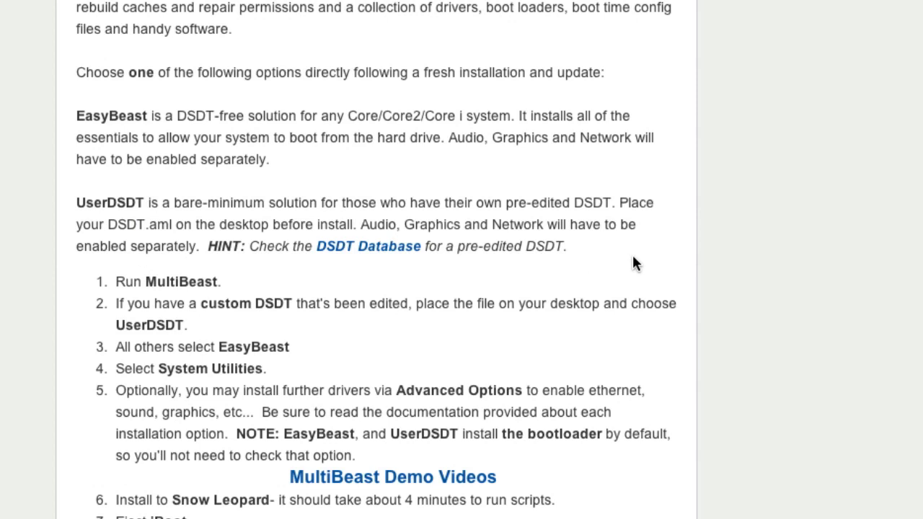
scroll(down, 3)
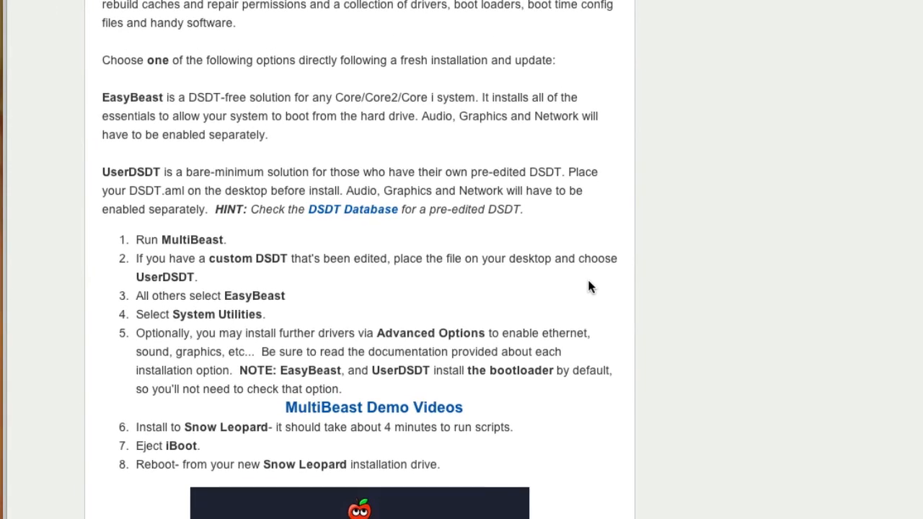
mouse_move(599, 282)
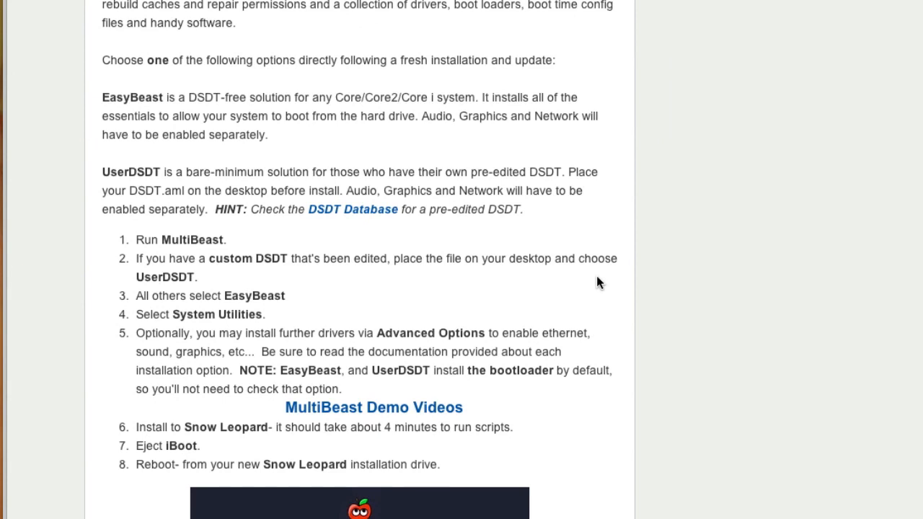
scroll(down, 3)
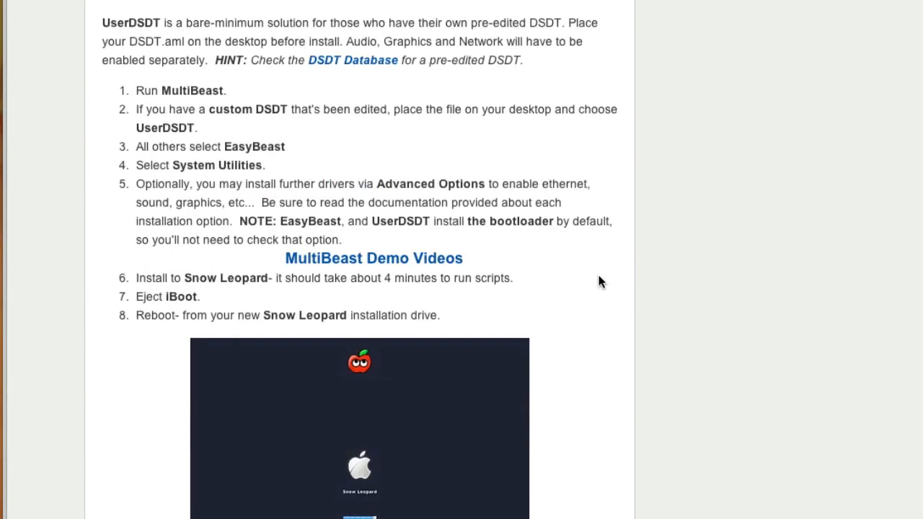
scroll(down, 3)
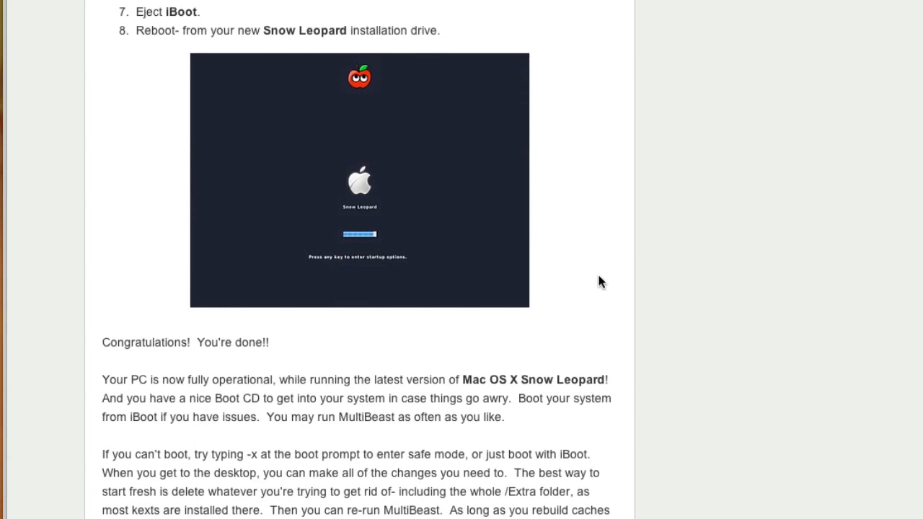
scroll(down, 3)
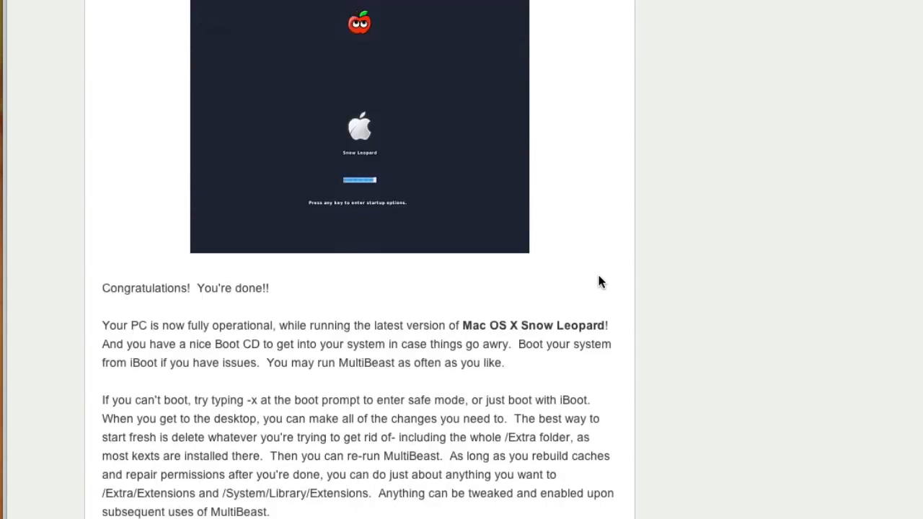
scroll(down, 3)
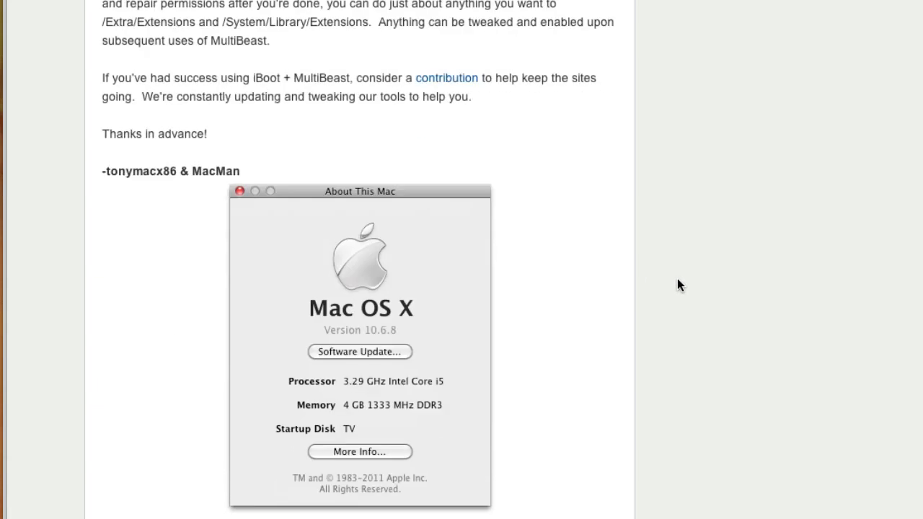
scroll(down, 3)
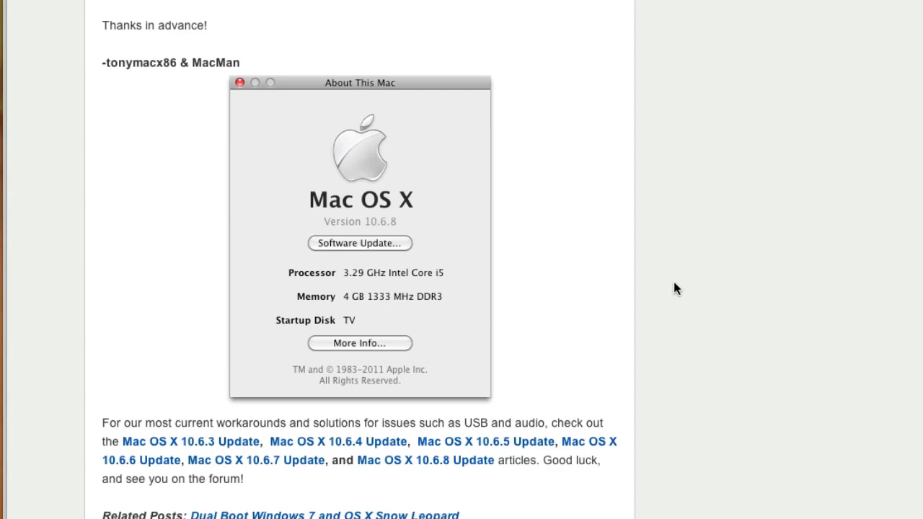
scroll(down, 3)
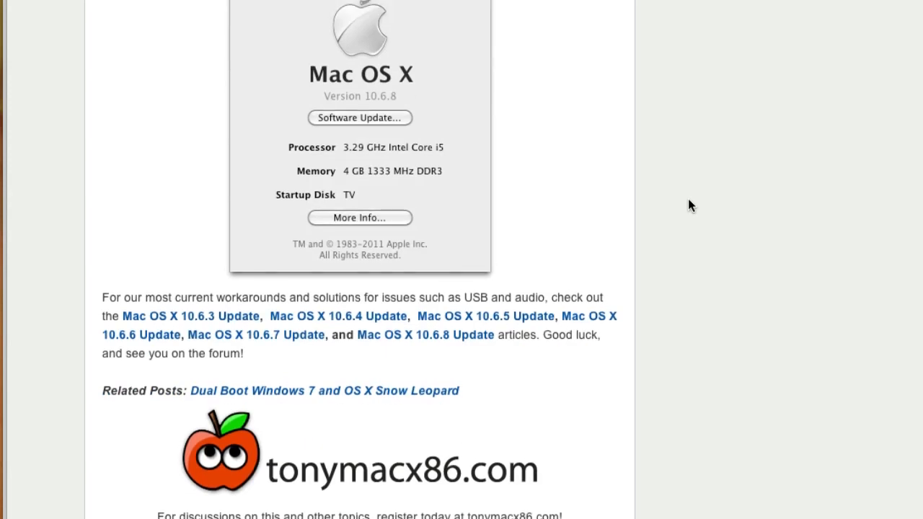
scroll(down, 3)
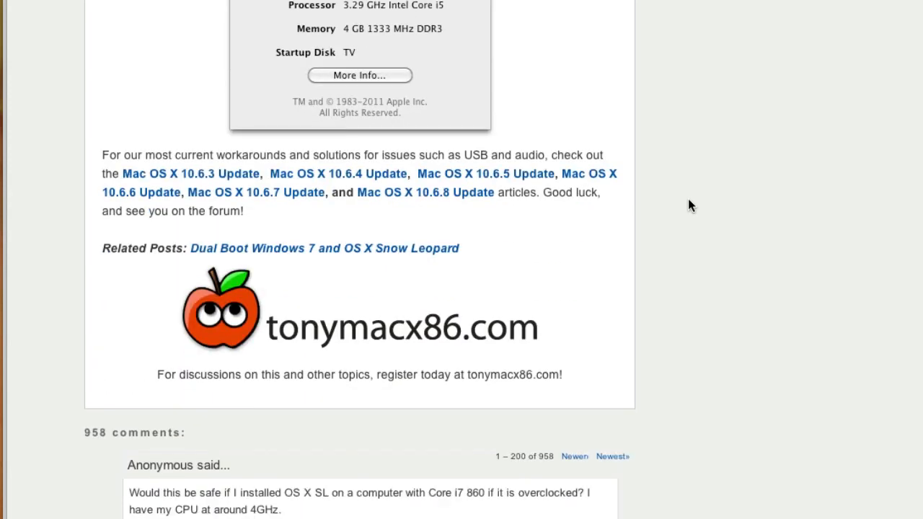